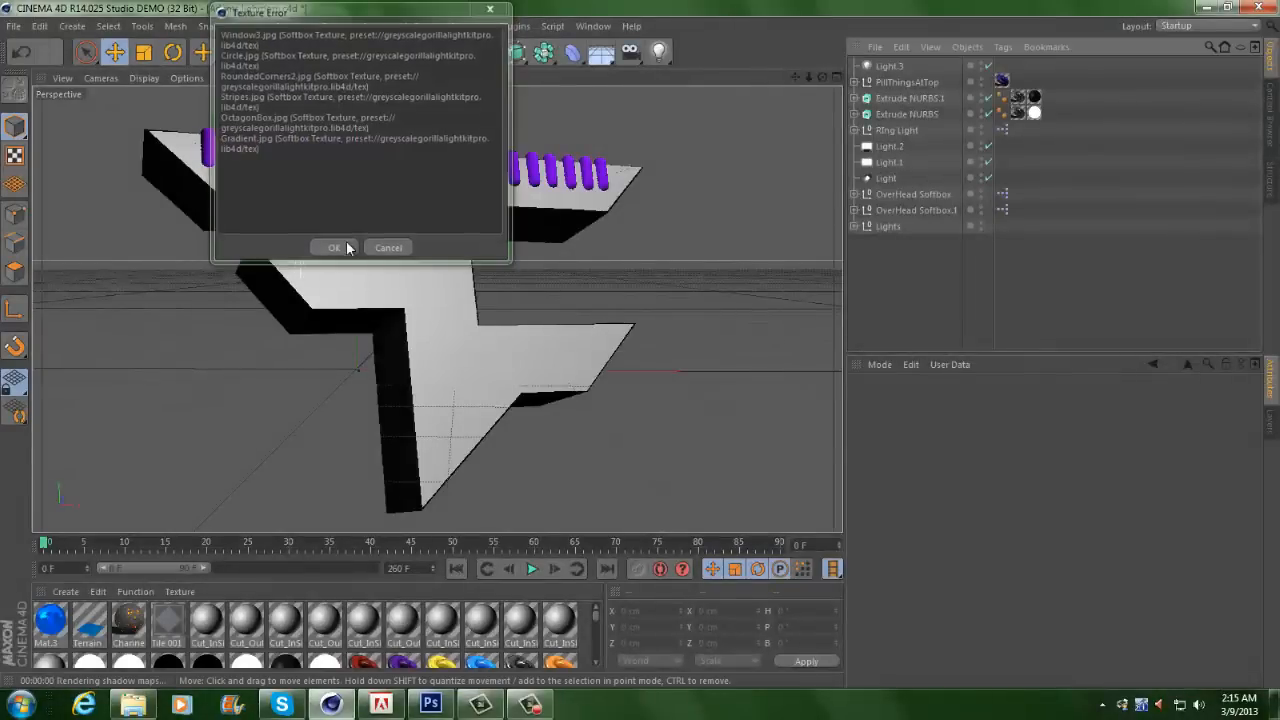
- Dismiss the Texture Error warnings and save the rendered CLASS logo as ClassyBaseLogo
left_click(334, 248)
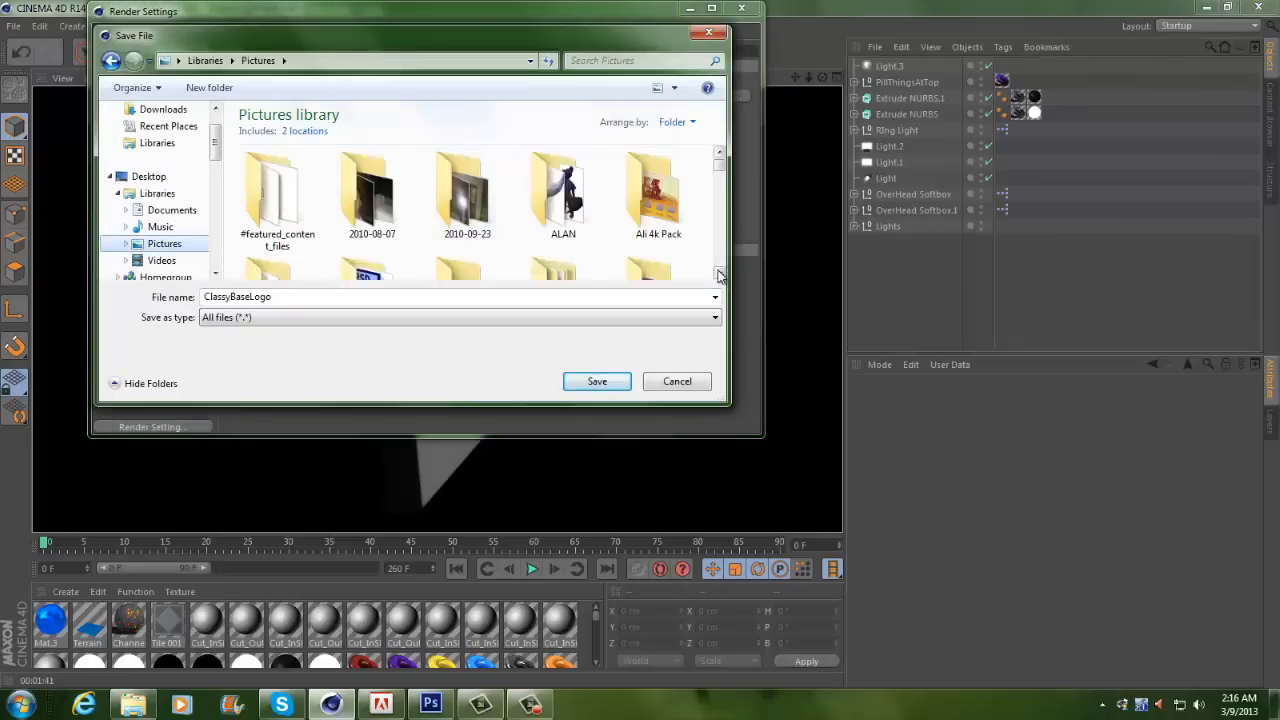
left_click(596, 380)
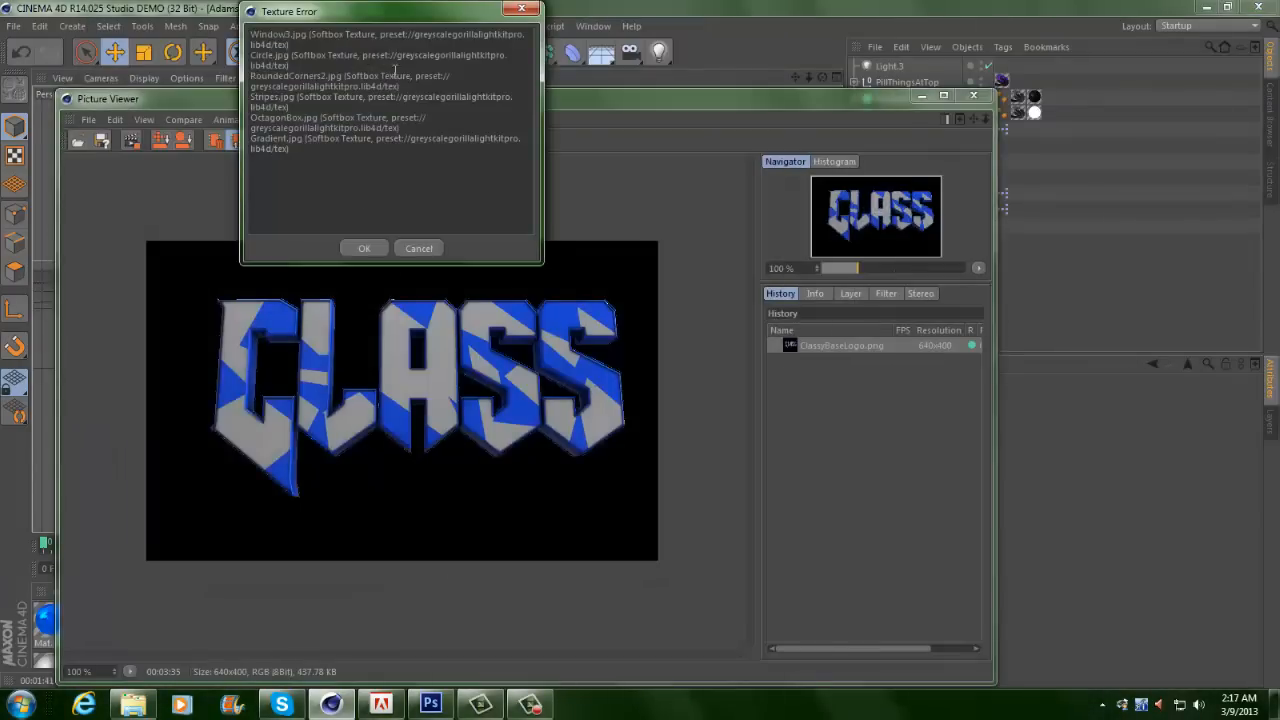
left_click(364, 248)
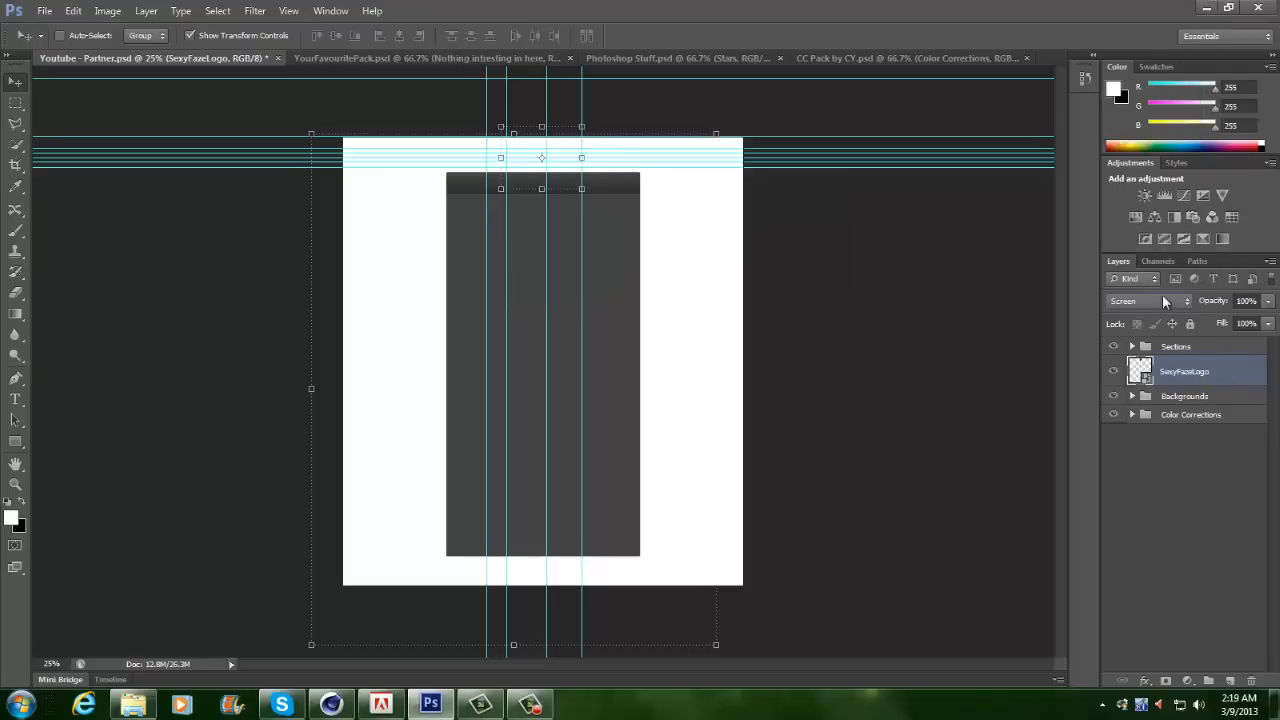
- Duplicate the SexyFazeLogo layer and bring the Abstract texture from the resource pack into the banner
left_click(1150, 300)
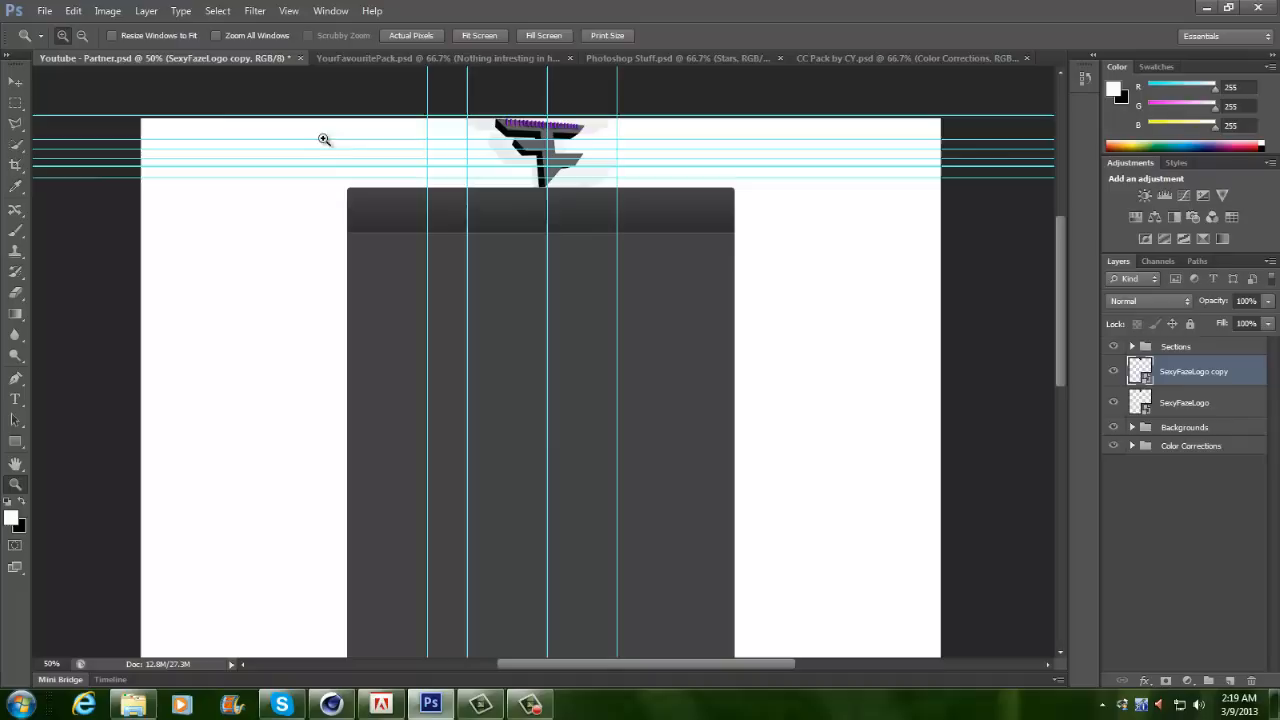
left_click(440, 58)
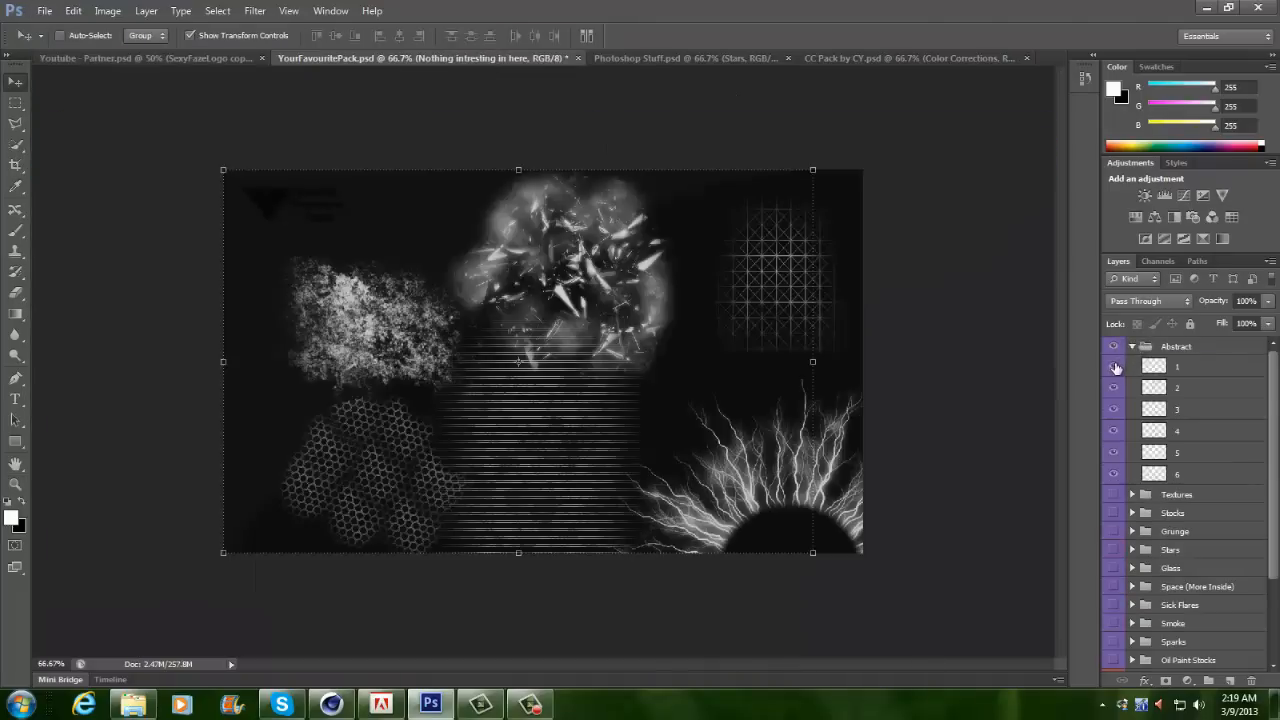
left_click(120, 56)
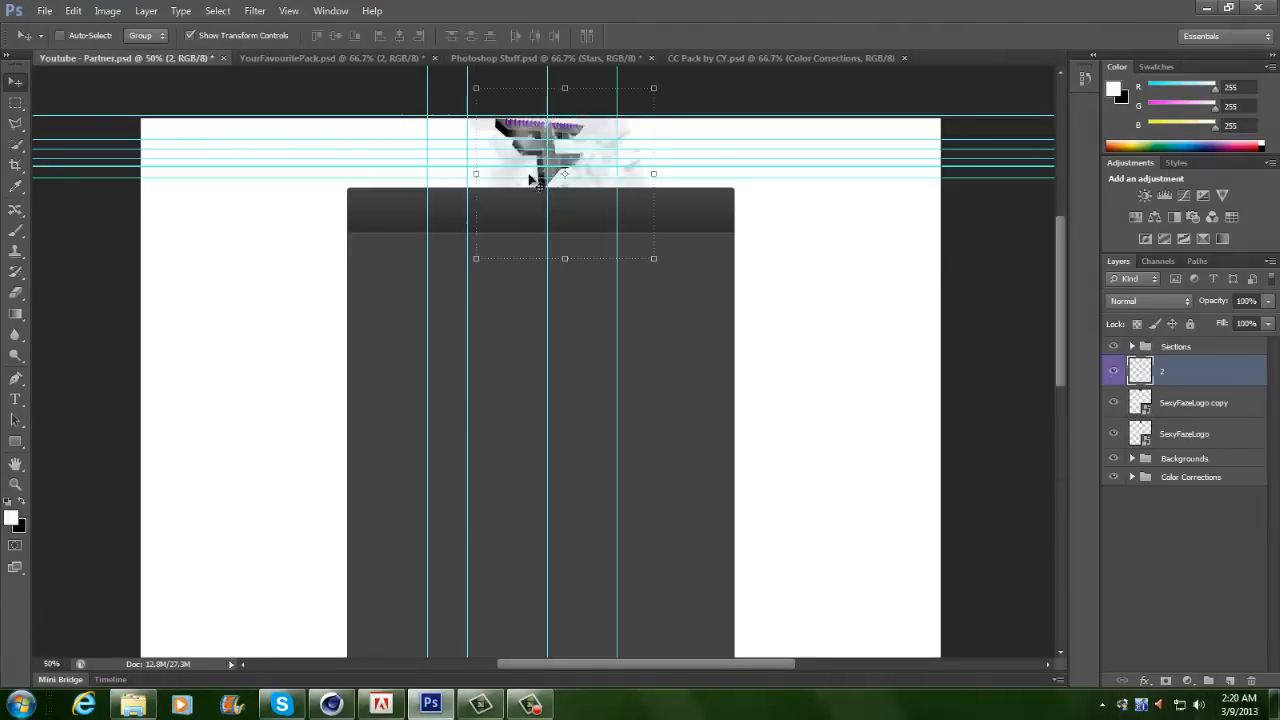
left_click(330, 56)
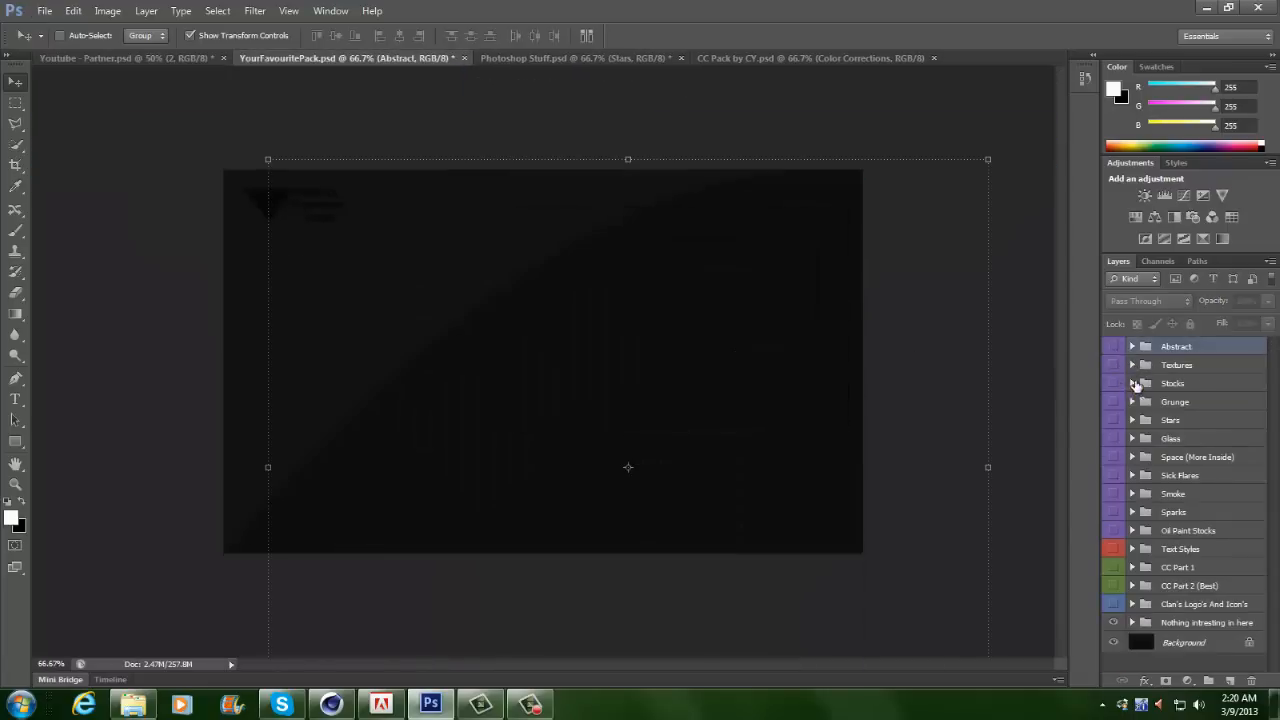
- Add two Arid-Stock scratched textures from the pack and place them over the logo area
left_click(1132, 384)
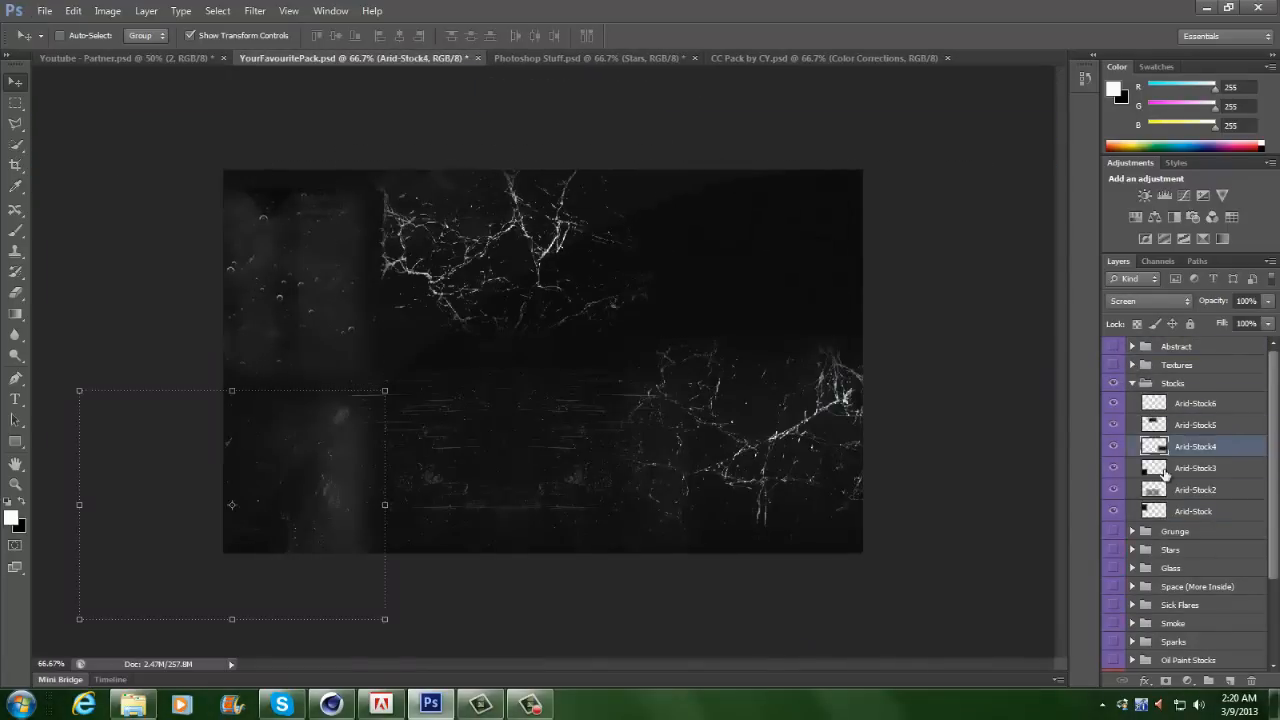
left_click(110, 56)
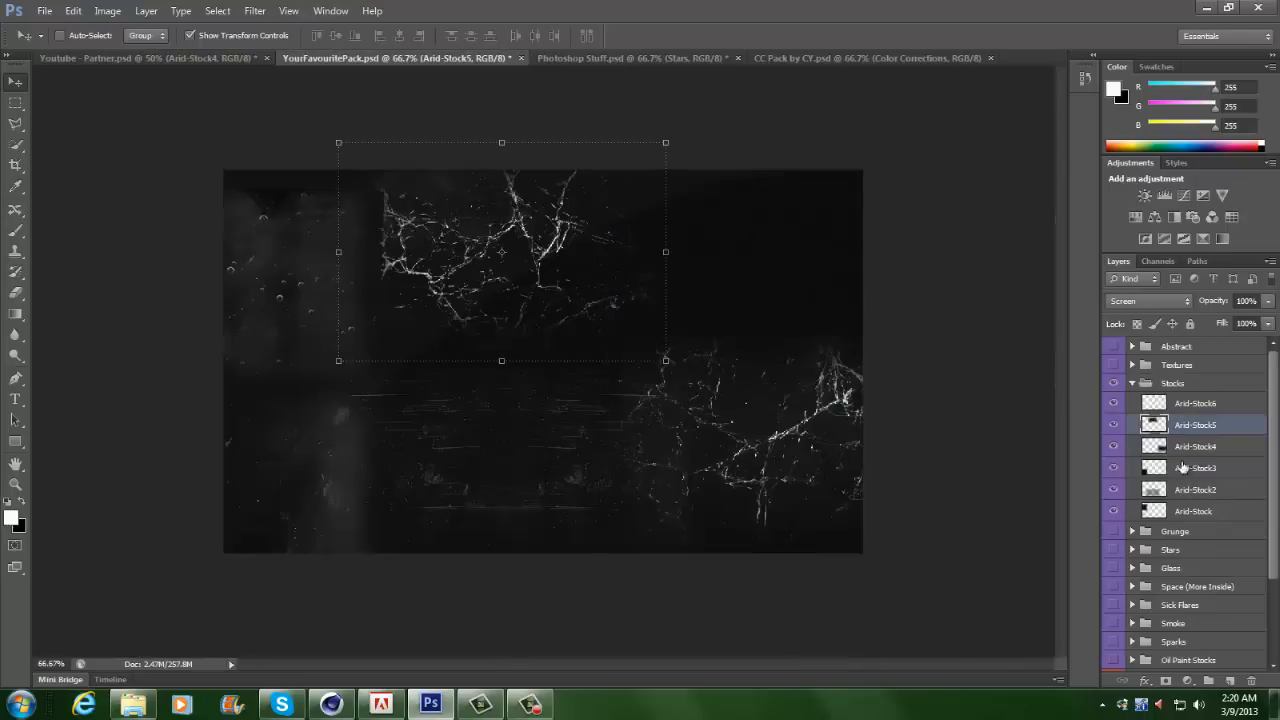
left_click(100, 56)
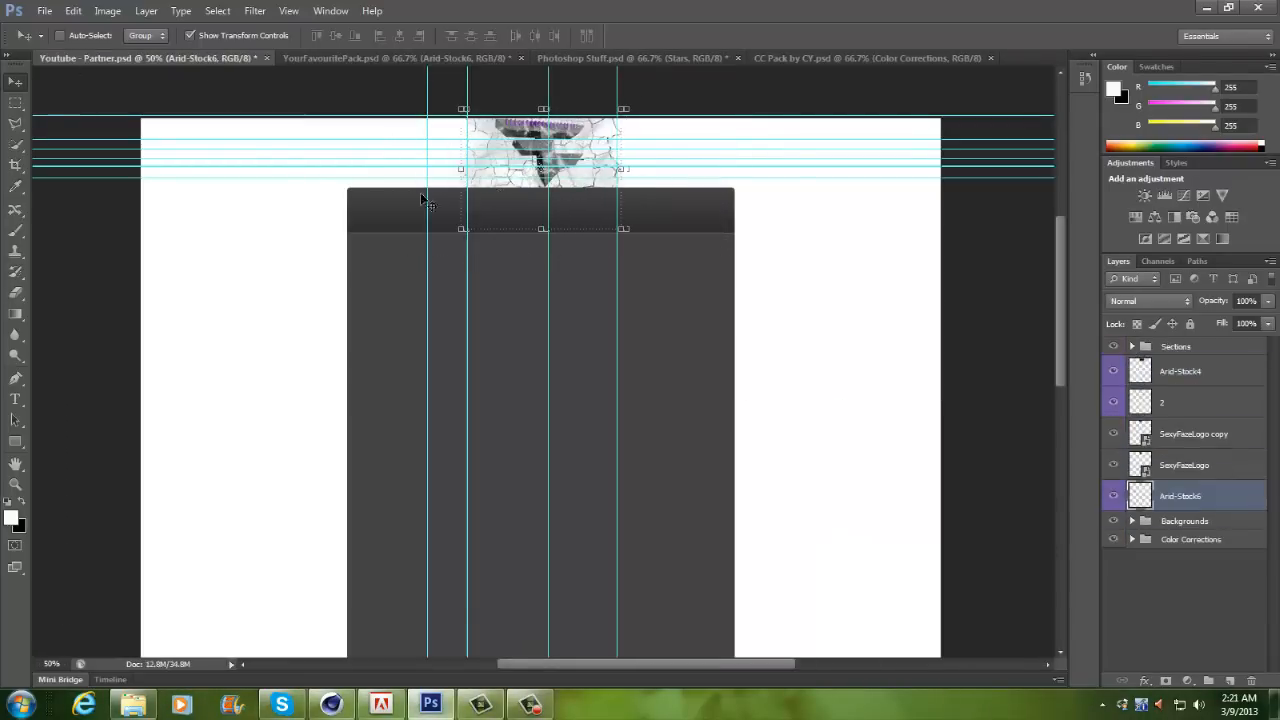
left_click(390, 56)
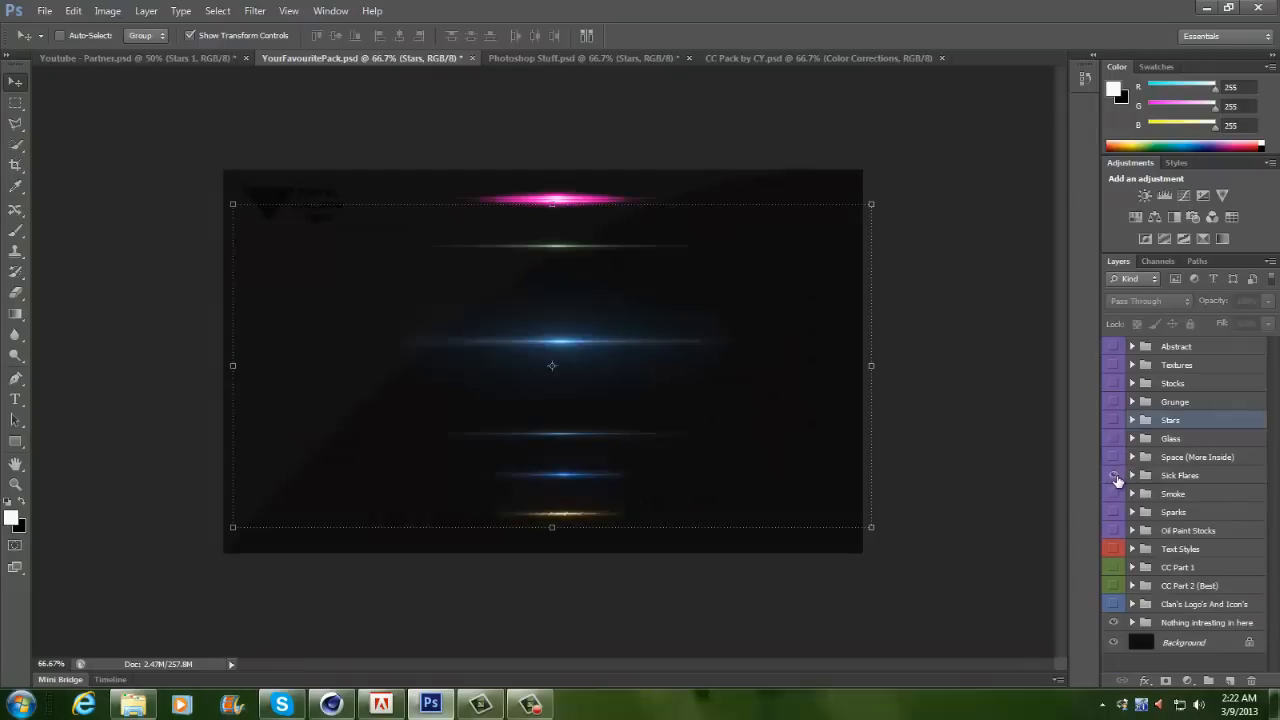
- Bring star flares from the Stars and Sick Flares groups into Youtube - Partner.psd
left_click(130, 56)
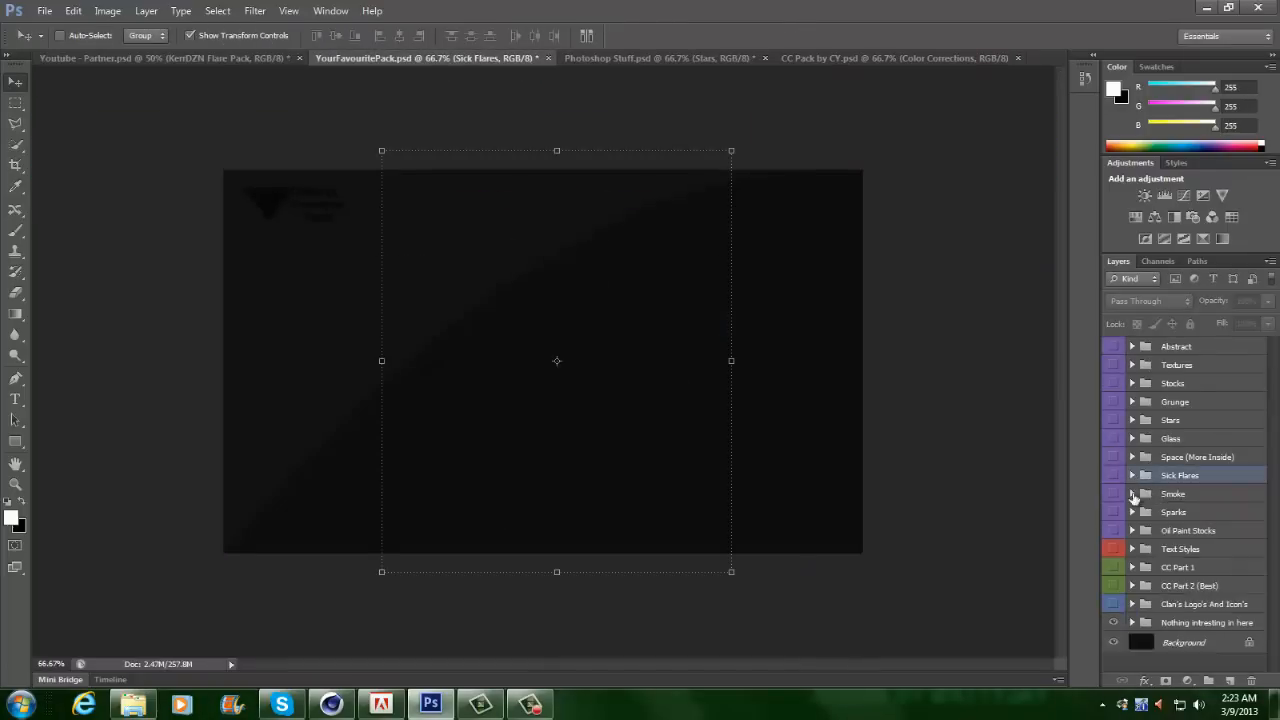
left_click(1132, 494)
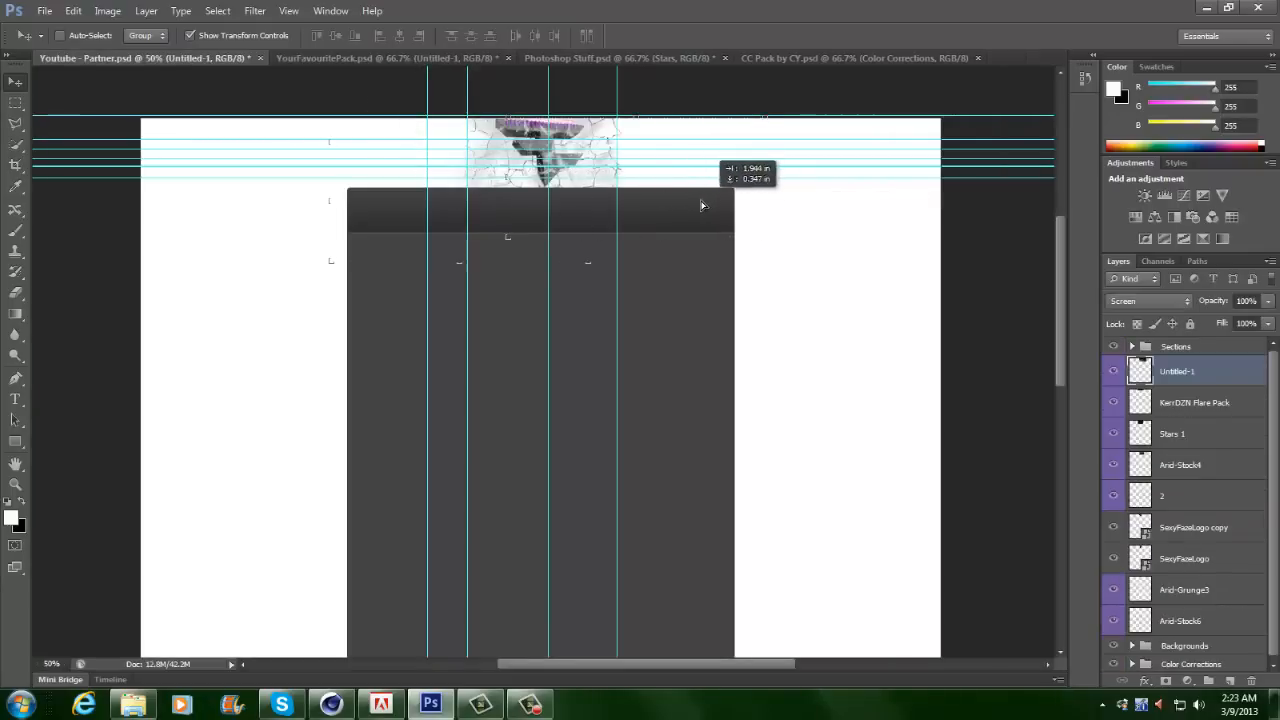
left_click(384, 56)
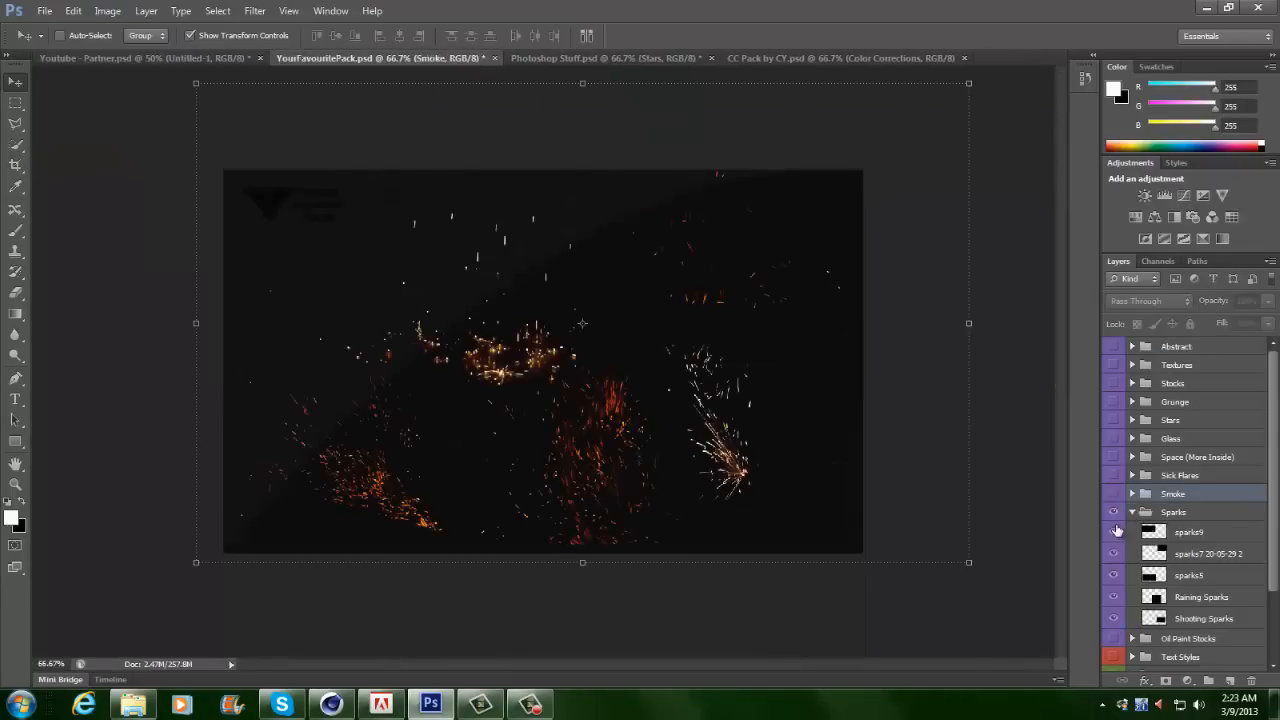
left_click(1188, 532)
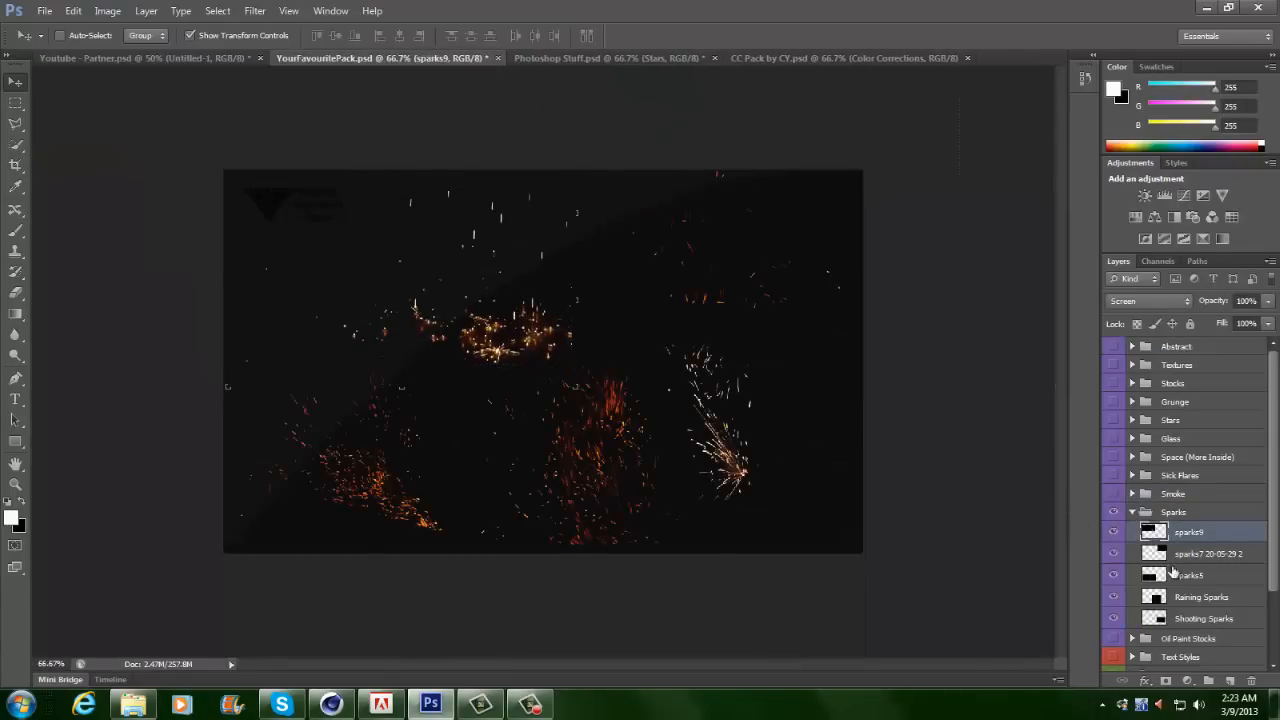
- Add spark overlays including sparks3 and a duplicated Shooting Sparks layer to the banner
left_click(136, 56)
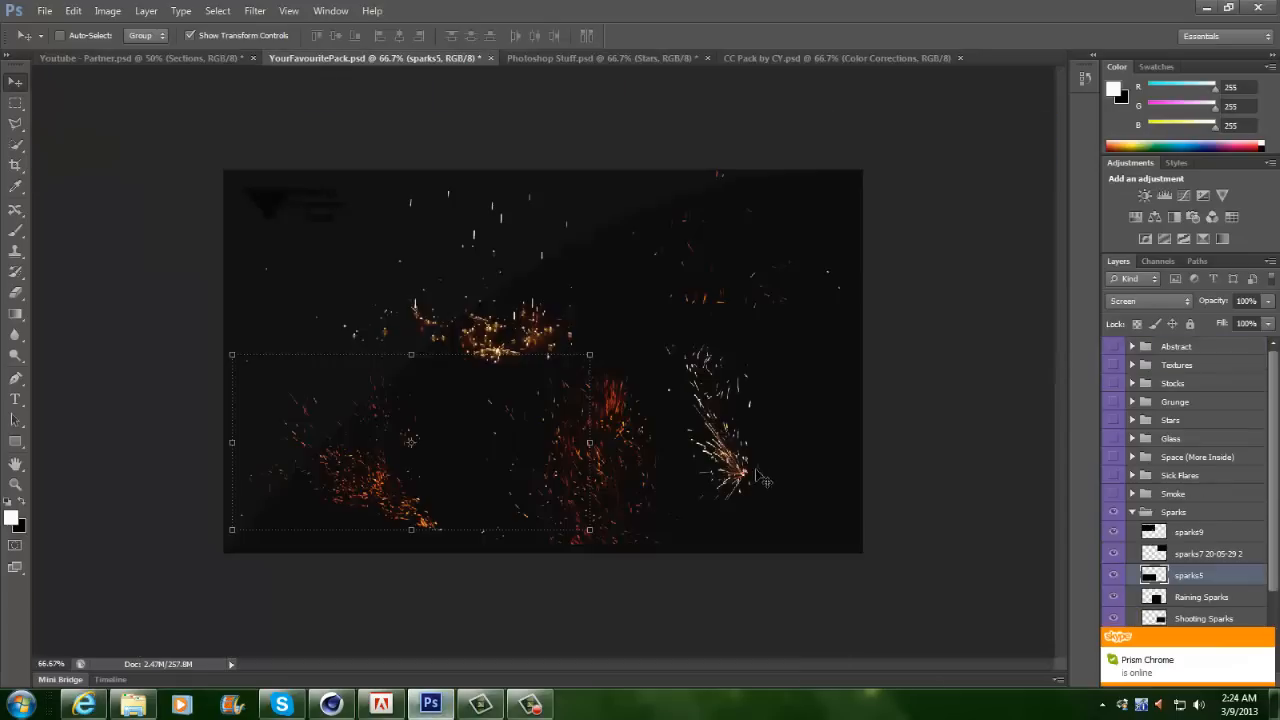
left_click(140, 56)
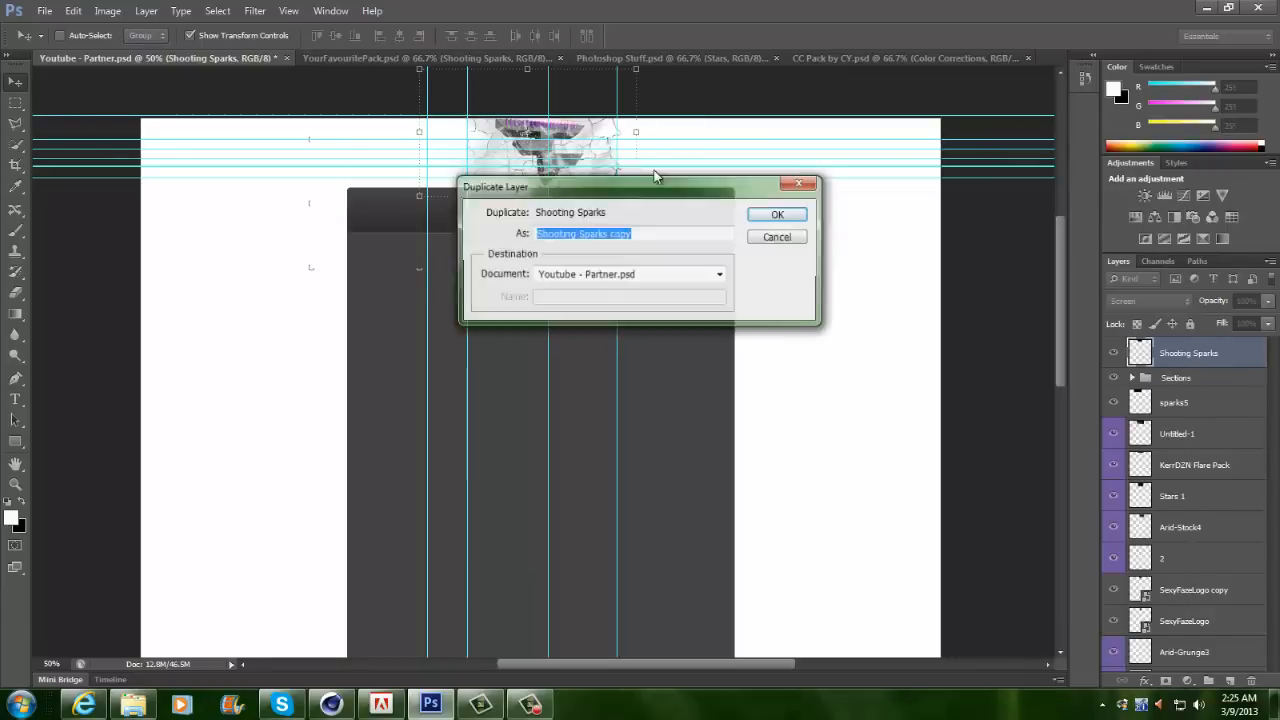
left_click(776, 214)
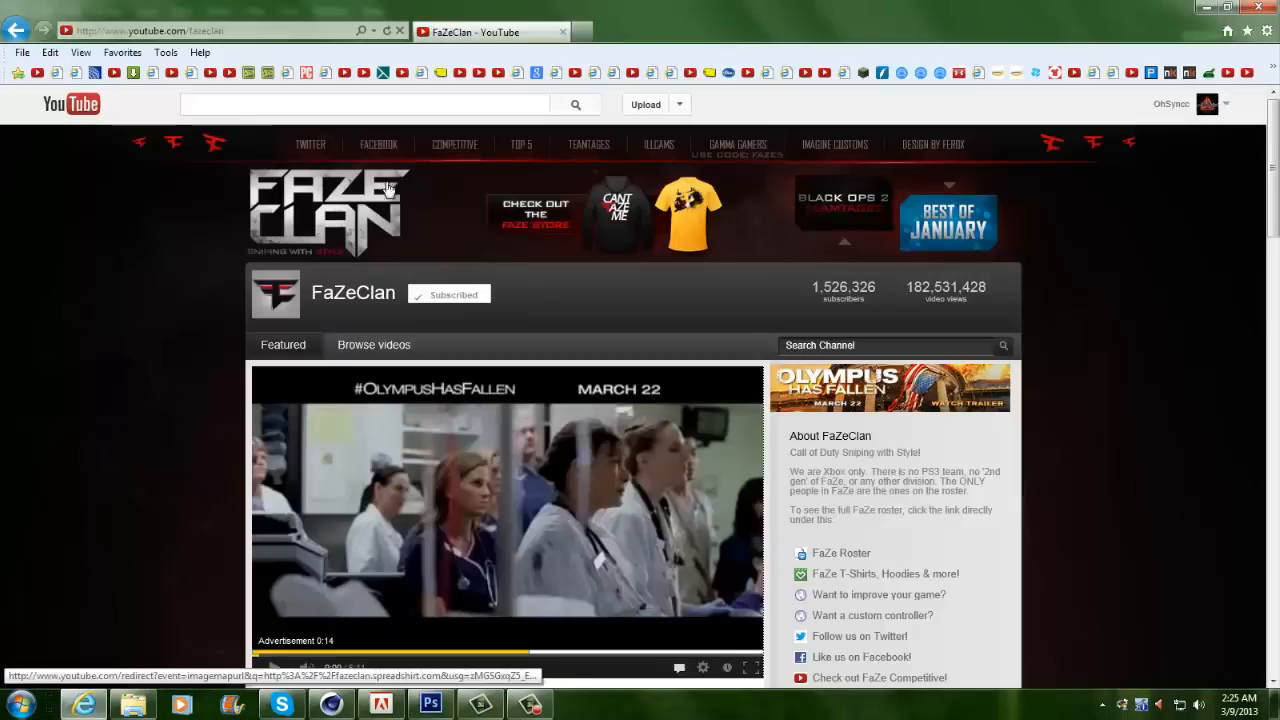
mouse_move(916, 164)
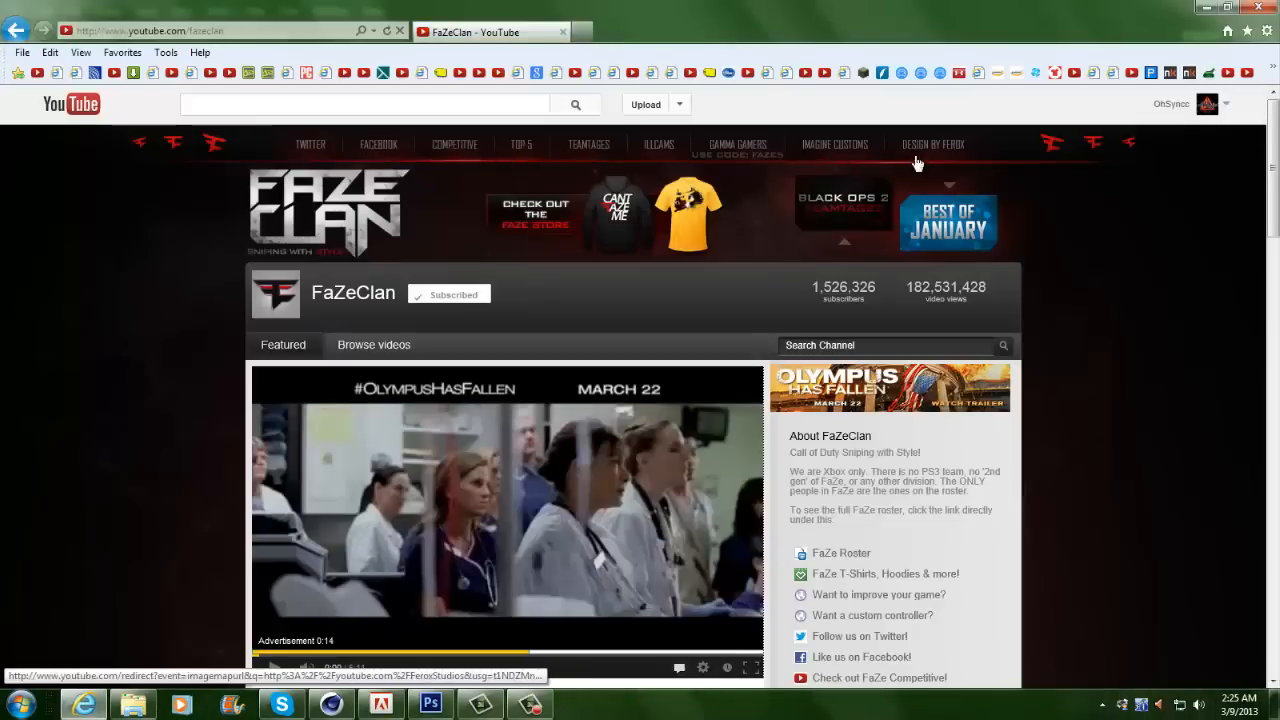
left_click(430, 704)
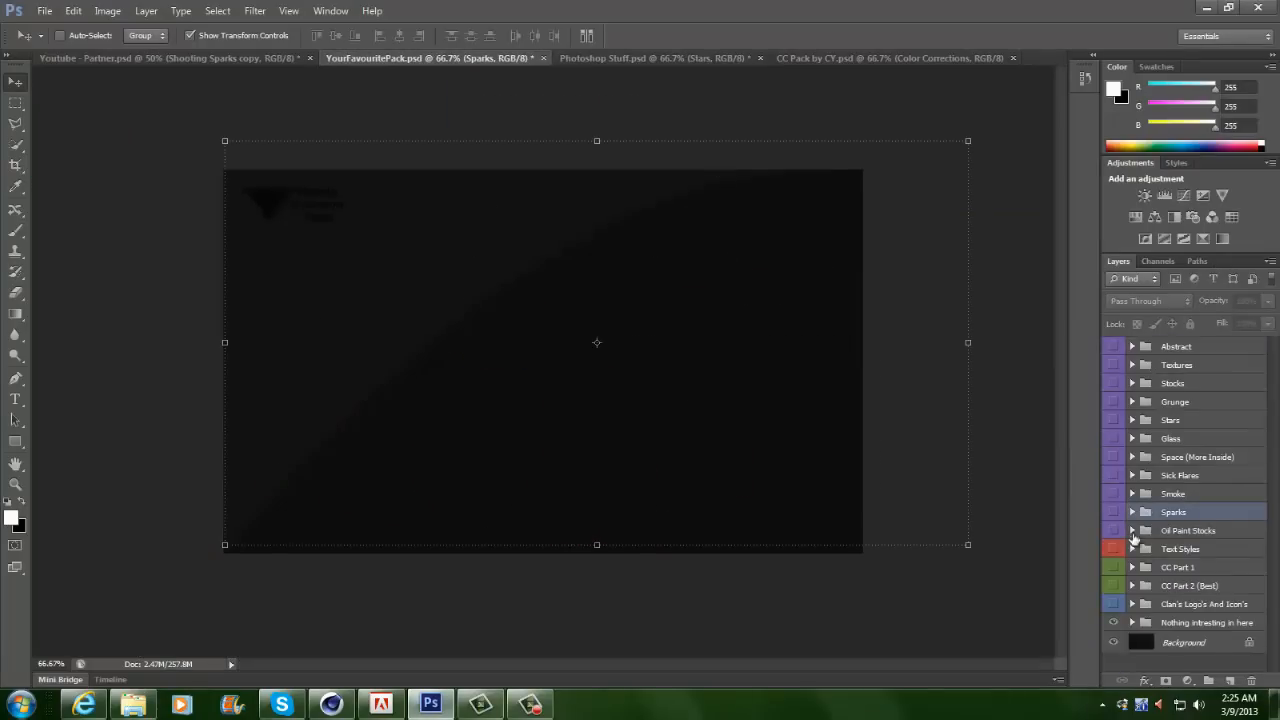
- Start File > Open from the Jay Concepts document and go to the desktop folder
left_click(1132, 548)
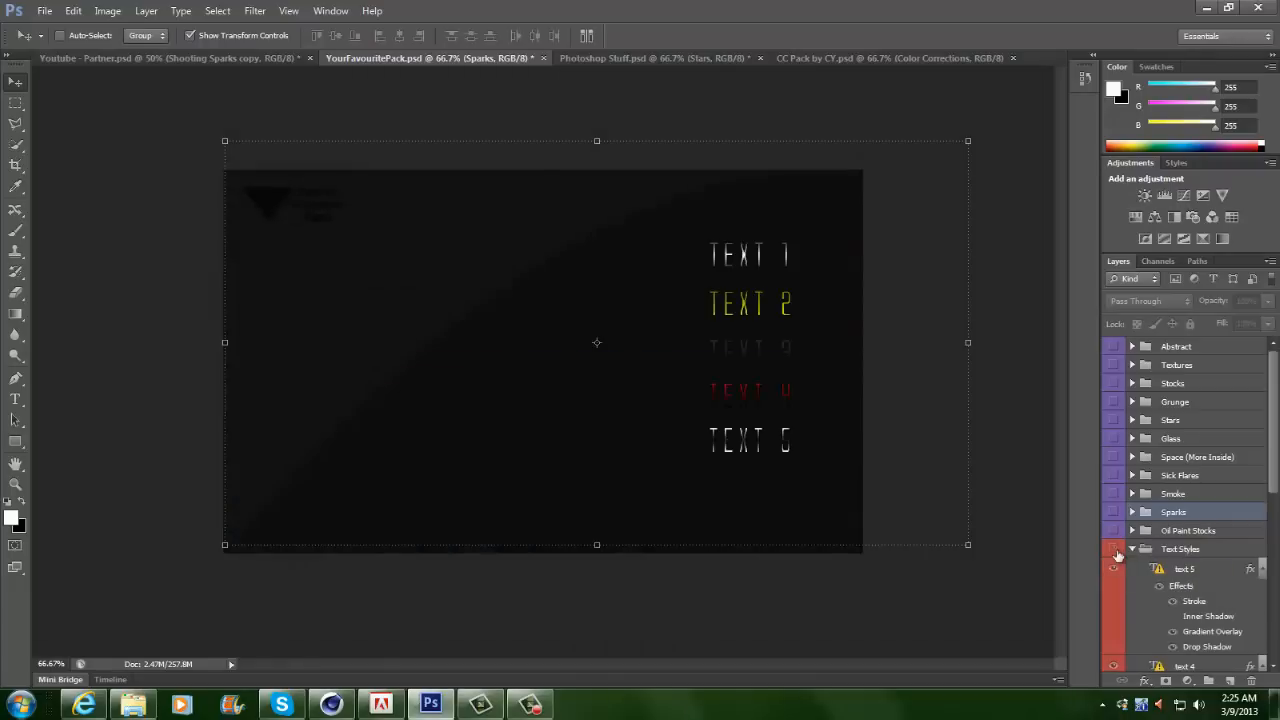
left_click(656, 58)
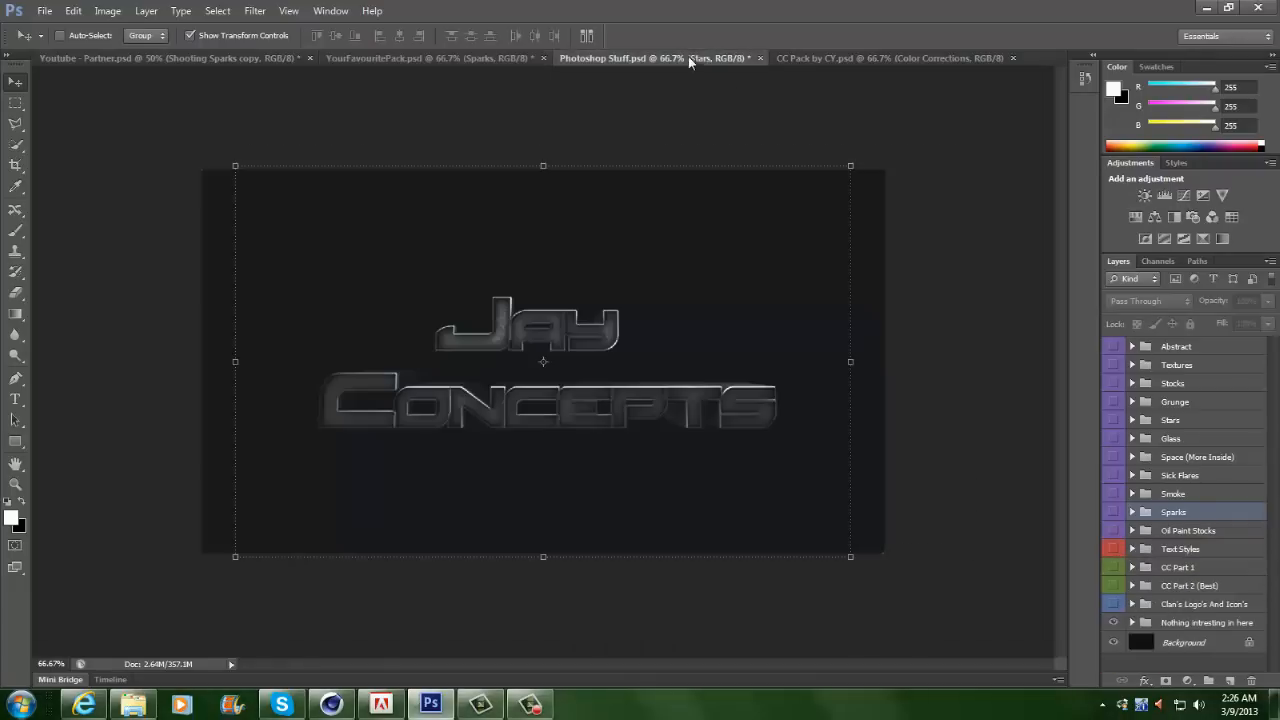
left_click(430, 56)
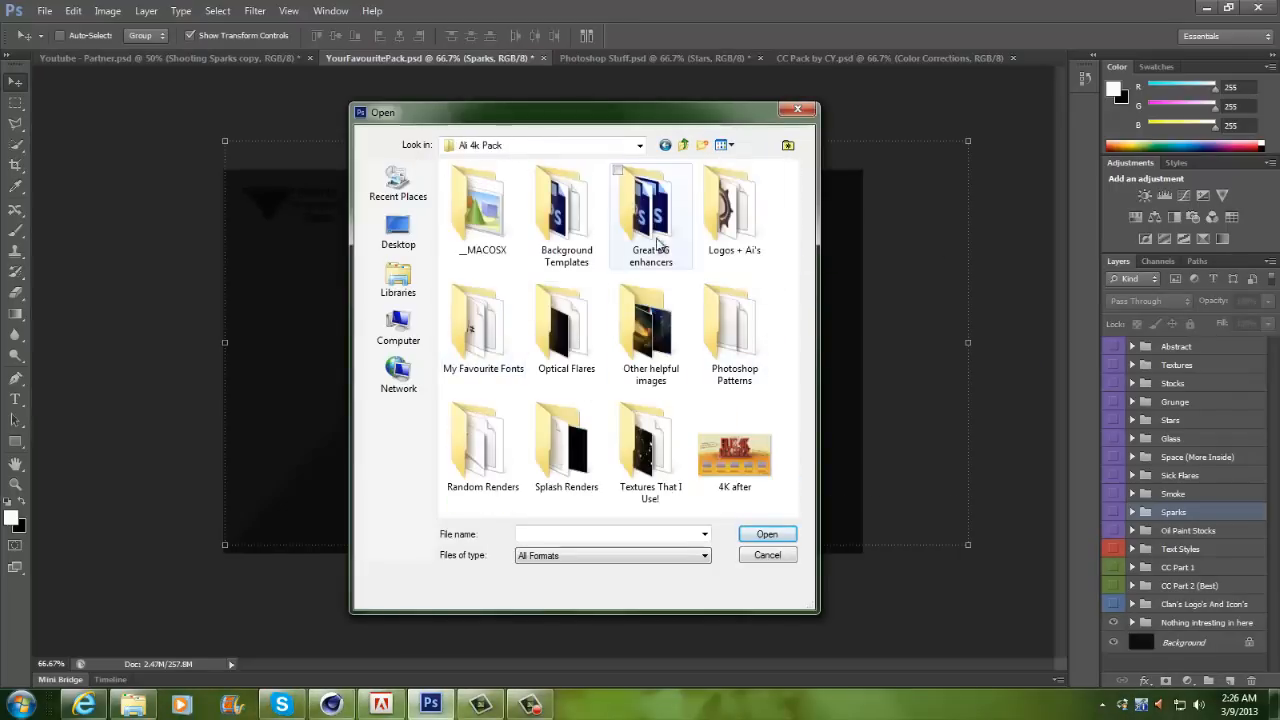
left_click(398, 230)
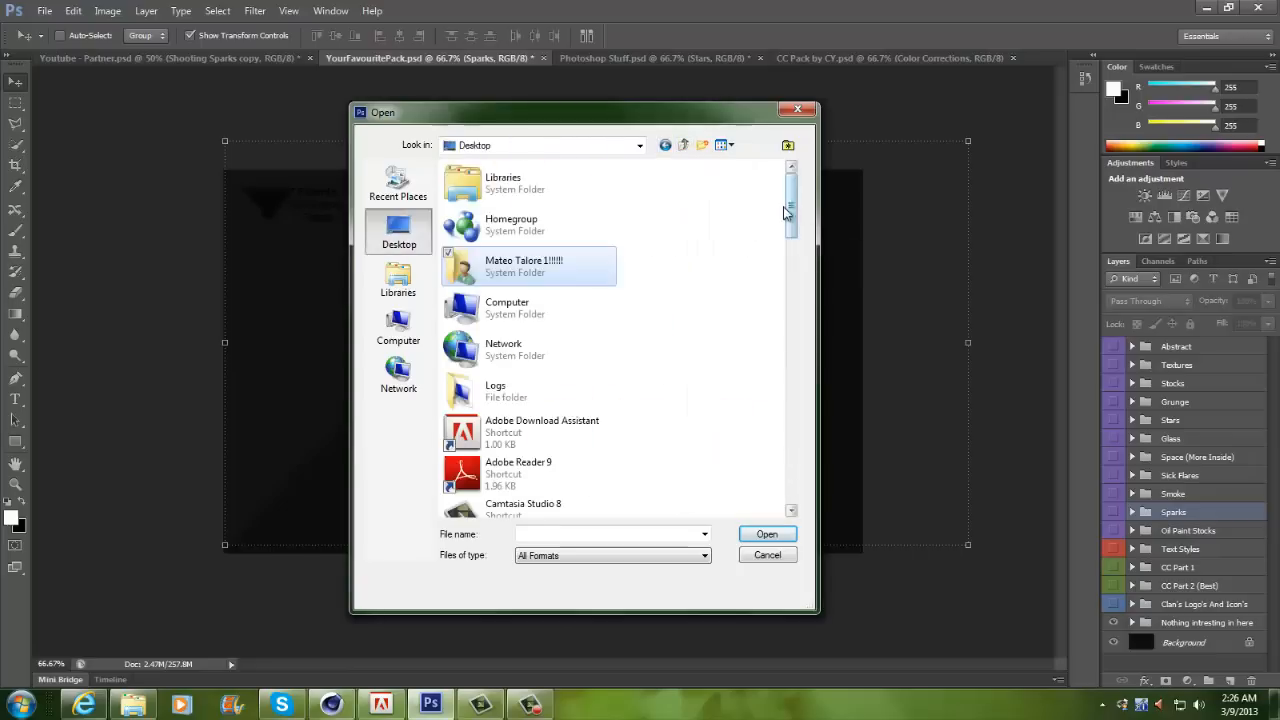
- Browse into the 10k Graphics Pack's Black icons folder and open the Facebook icon
scroll("down", 3)
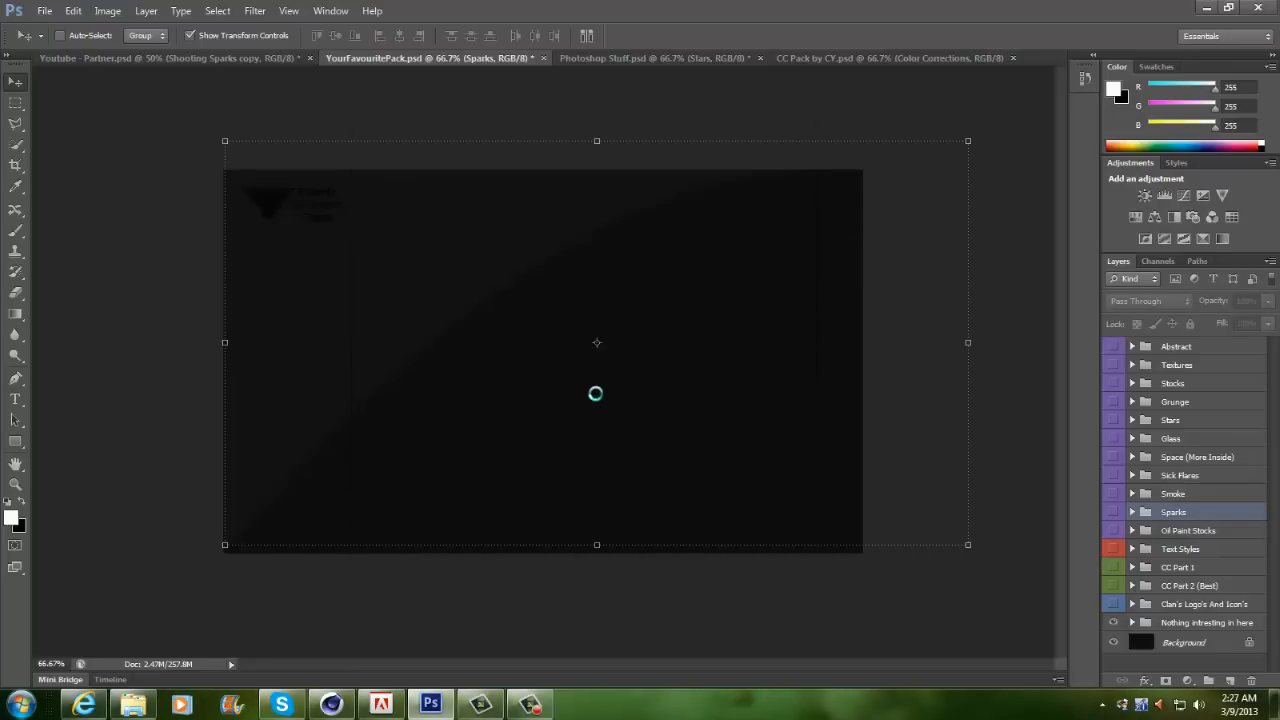
left_click(44, 12)
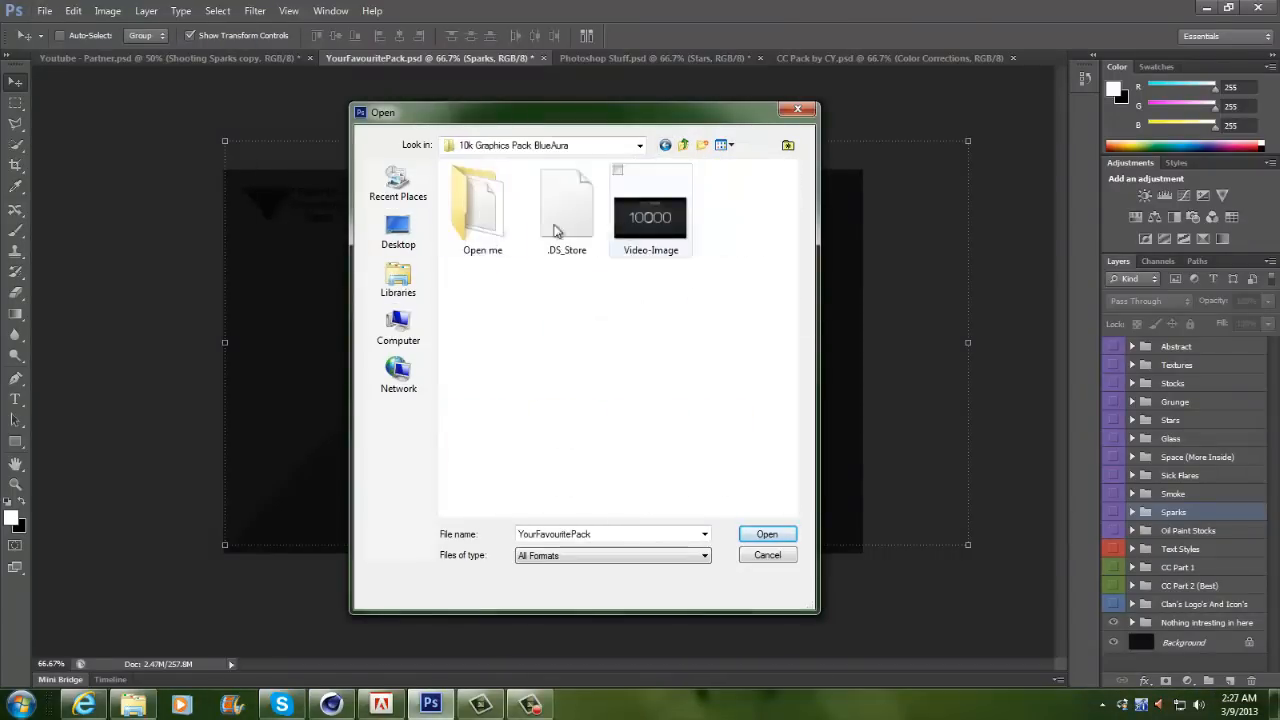
double_click(482, 200)
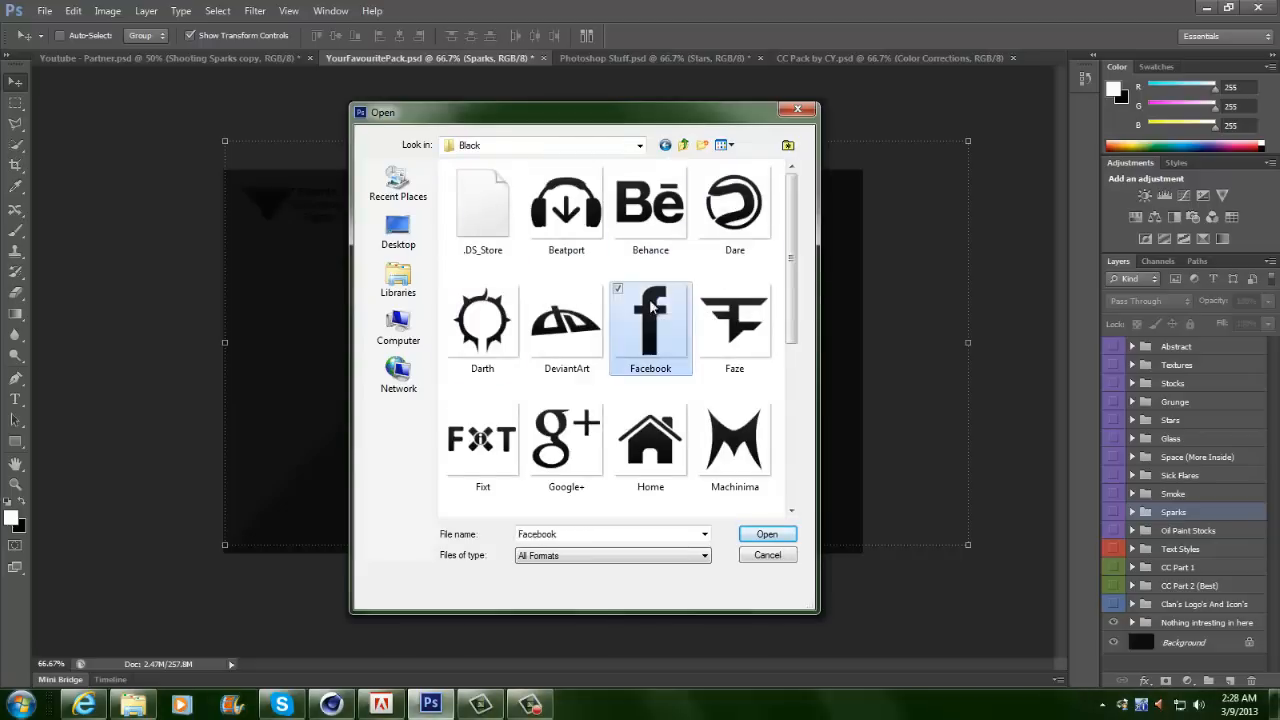
left_click(768, 532)
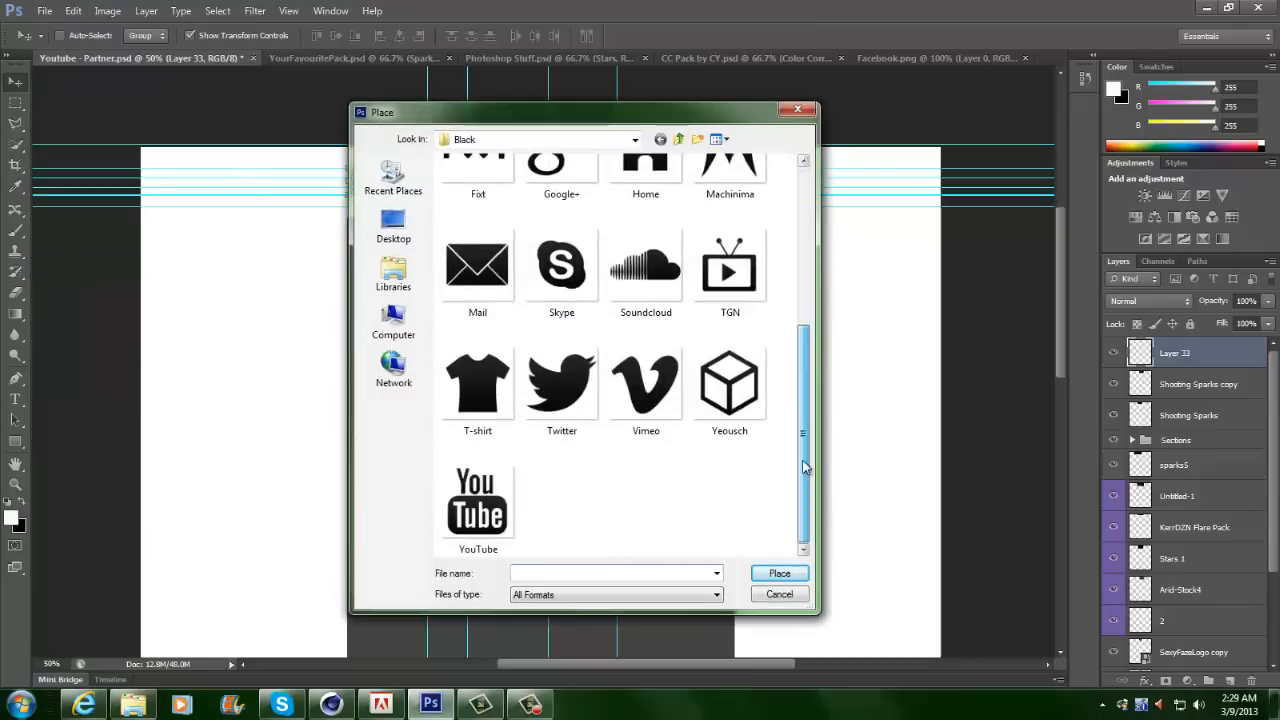
- Place the Twitter icon beside Facebook and move the Machinima icon into the top row
double_click(560, 384)
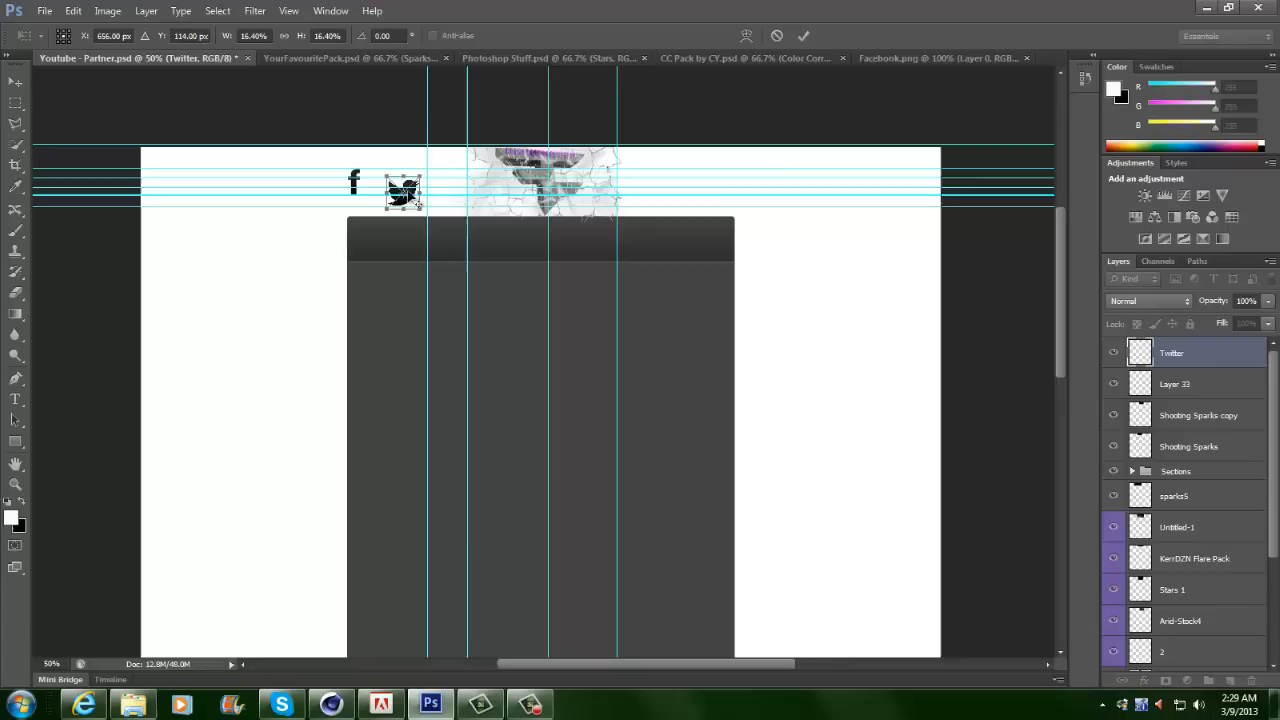
left_click_drag(404, 192, 428, 184)
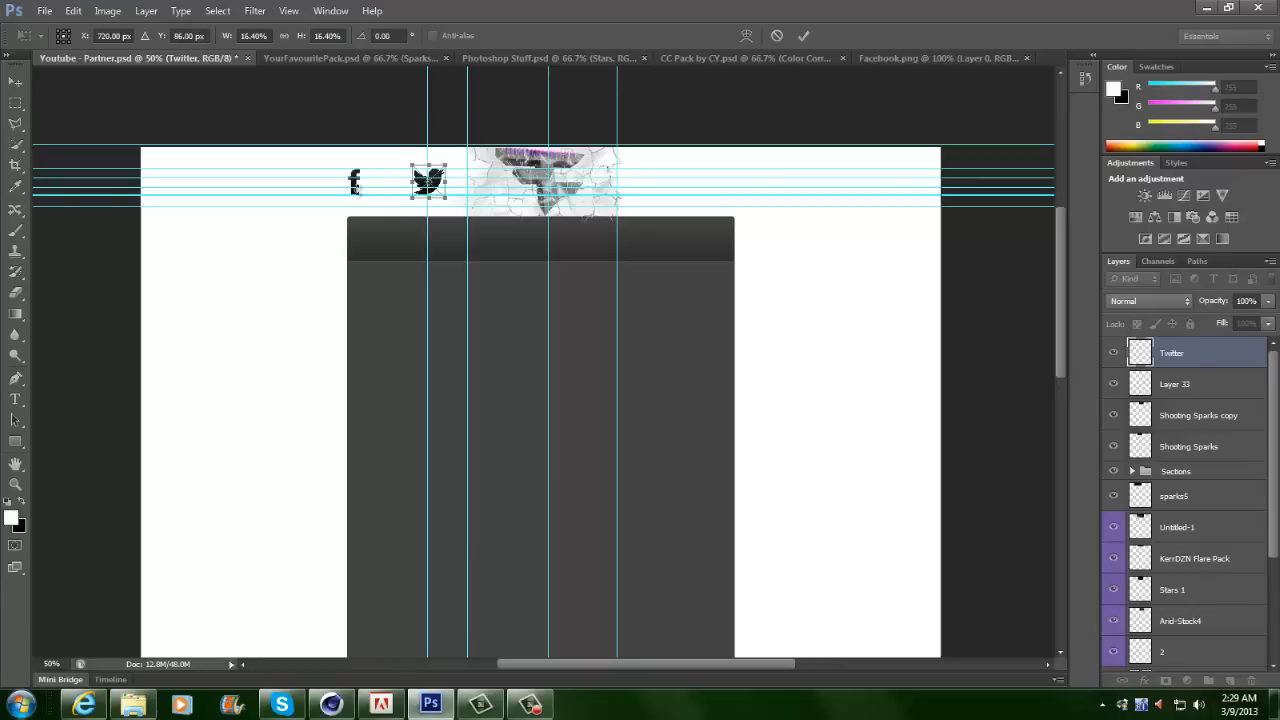
left_click(1184, 384)
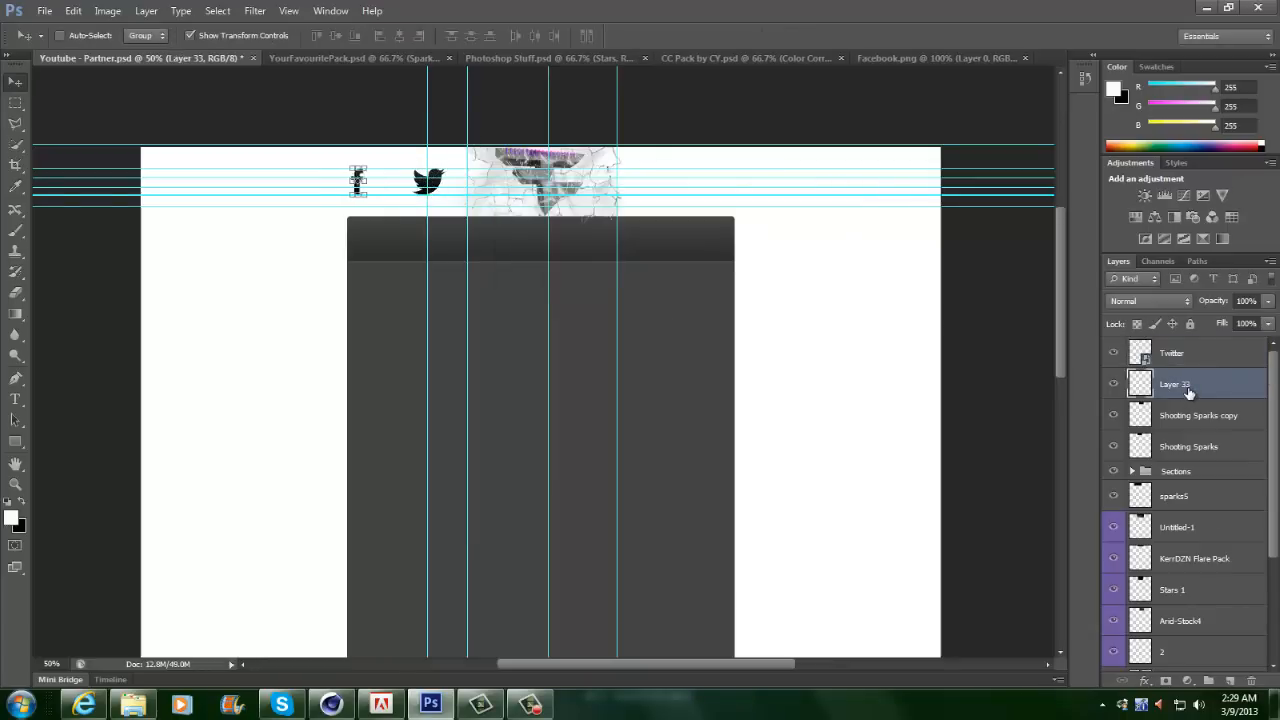
left_click(44, 12)
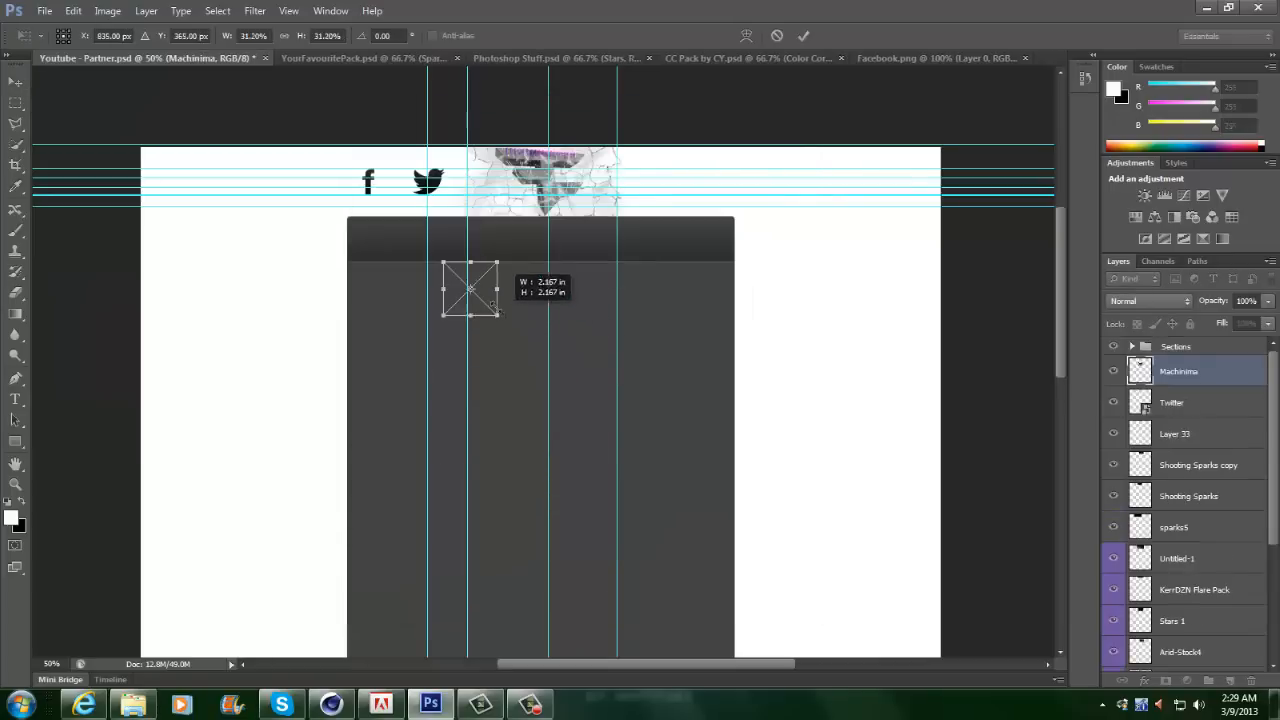
left_click_drag(470, 290, 662, 180)
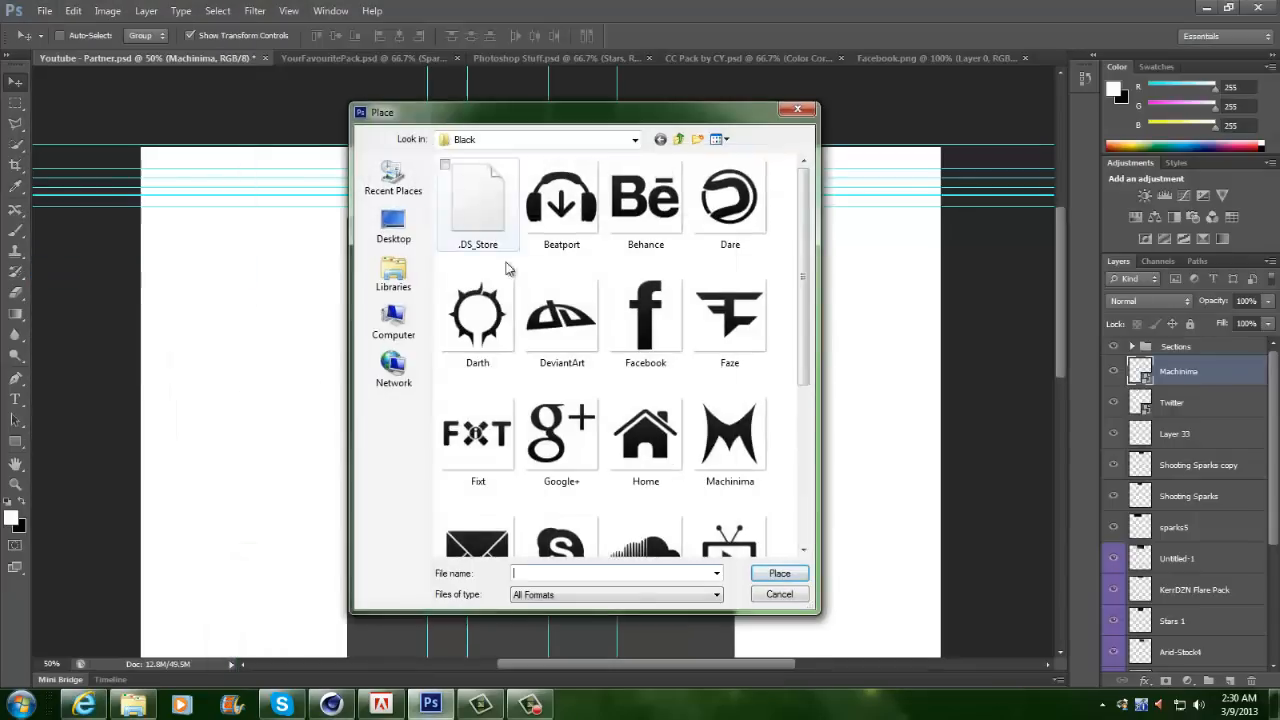
- Place the T-shirt icon to complete the row of four icons across the banner top
left_click(780, 572)
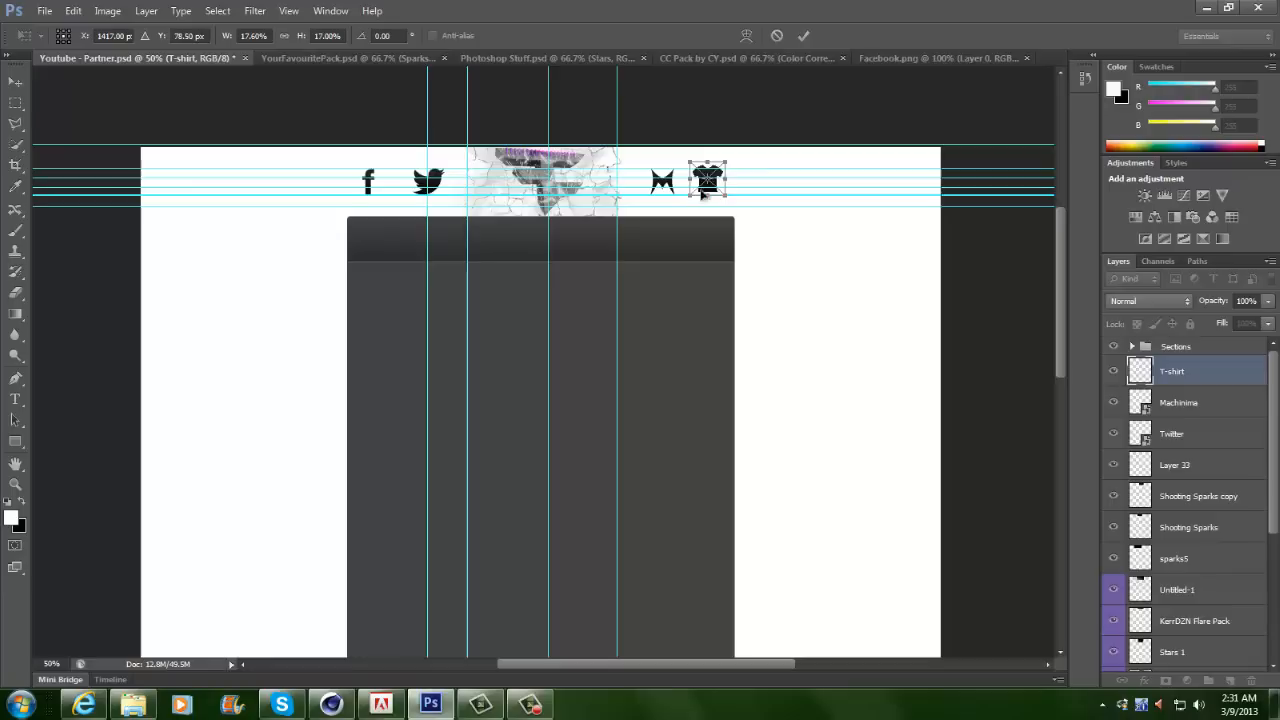
left_click(1178, 402)
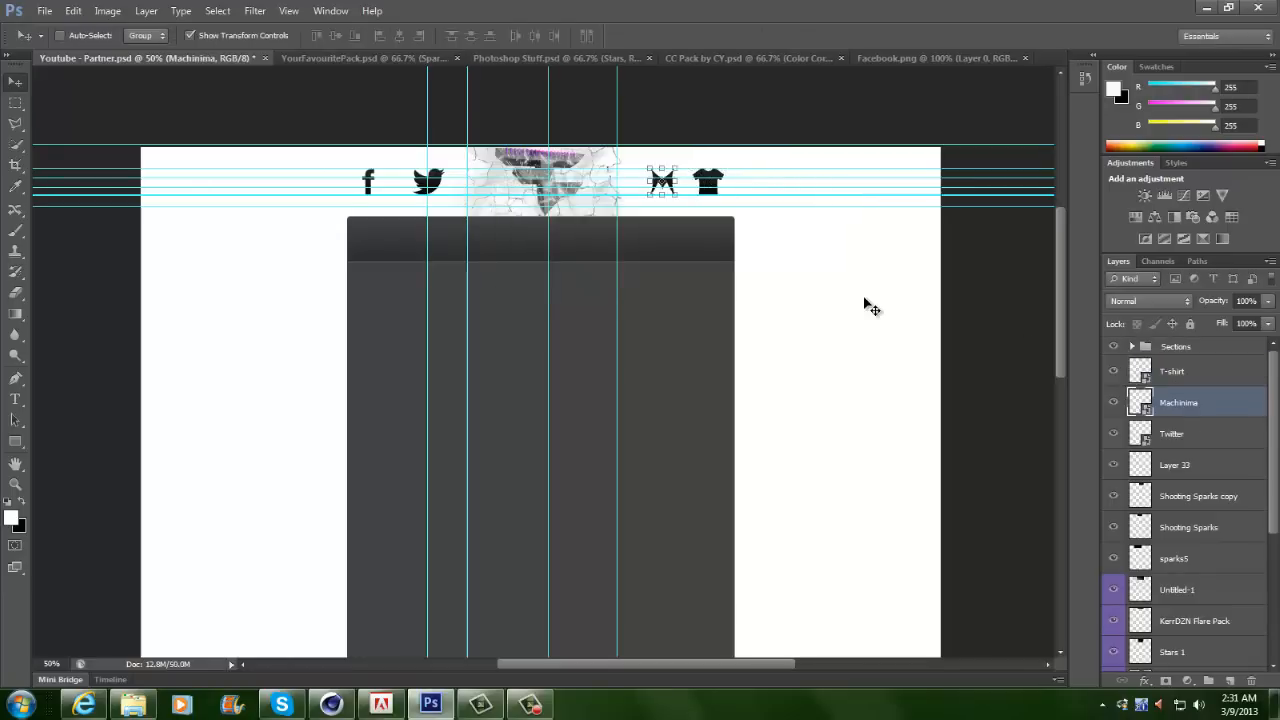
left_click(1180, 370)
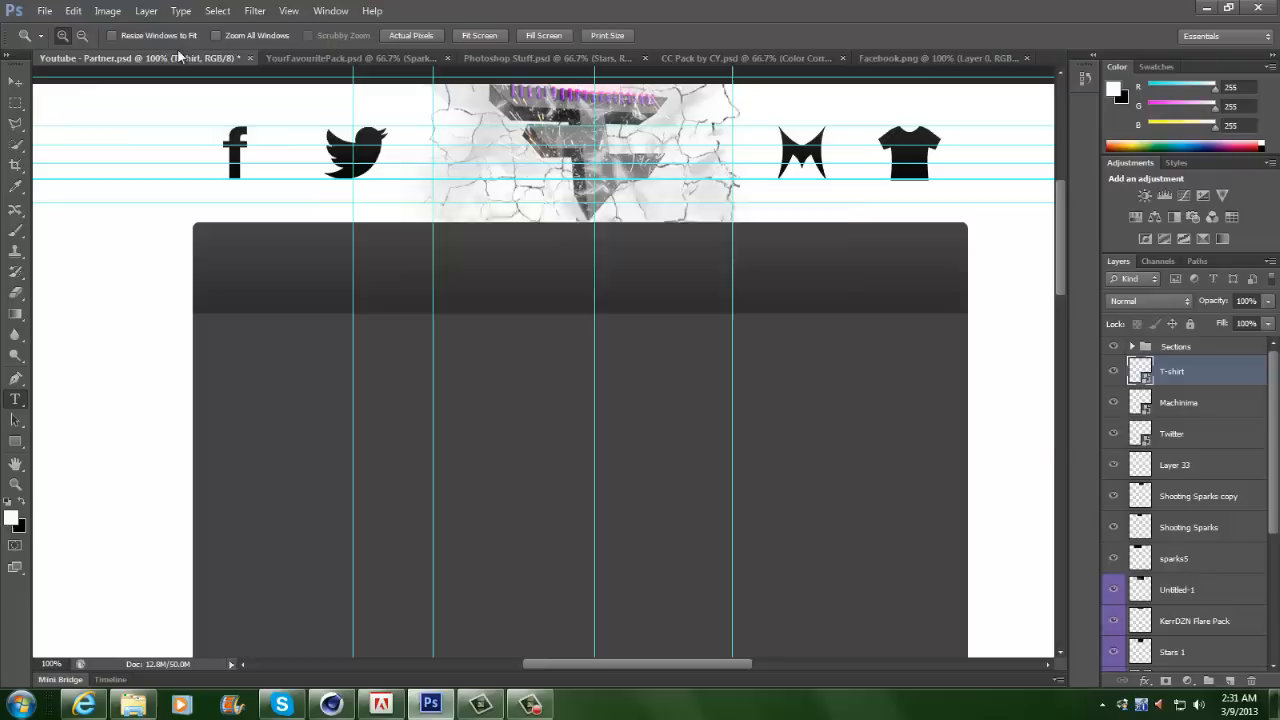
left_click(340, 58)
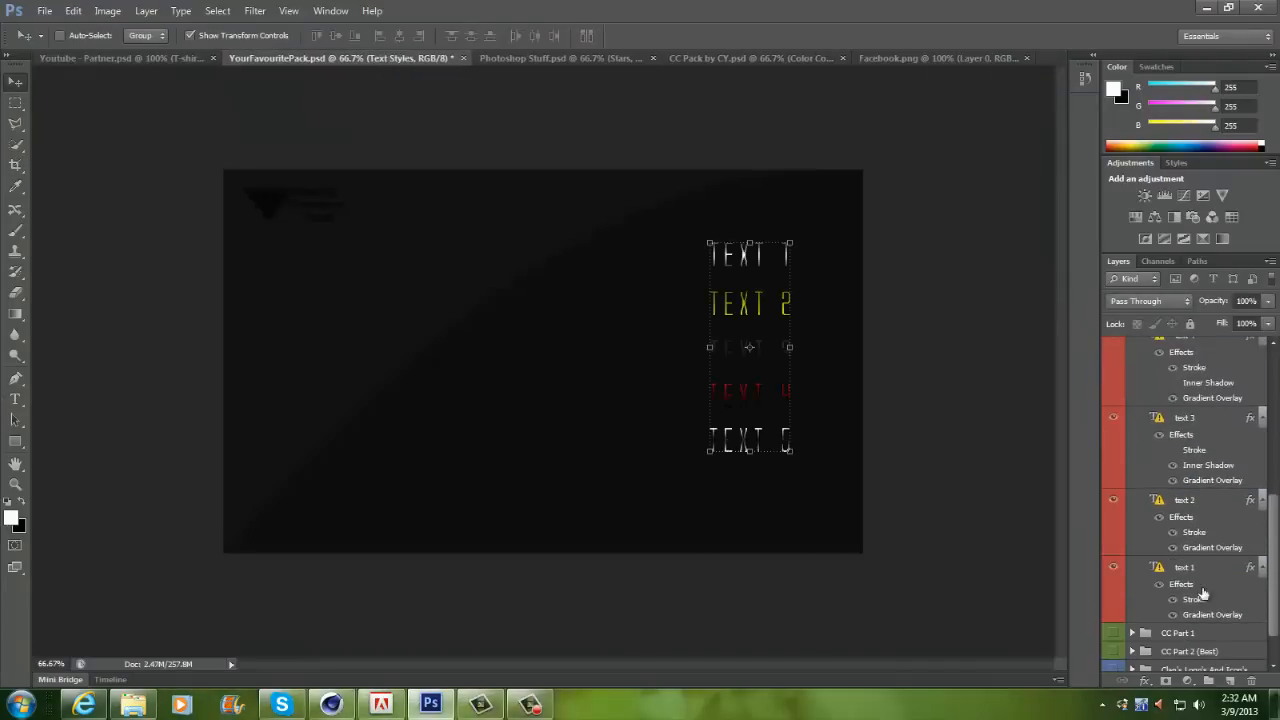
- Copy the Text 1 style layer into the banner and change its font for the labels
left_click(120, 56)
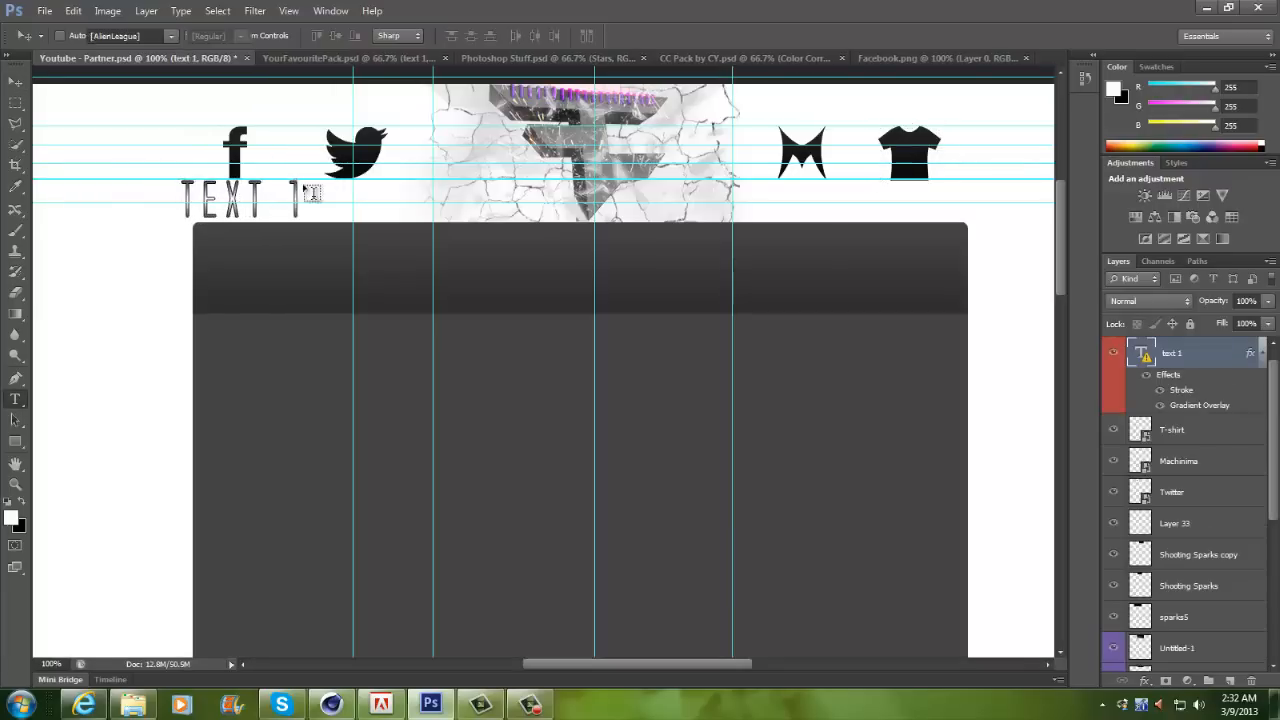
right_click(1172, 352)
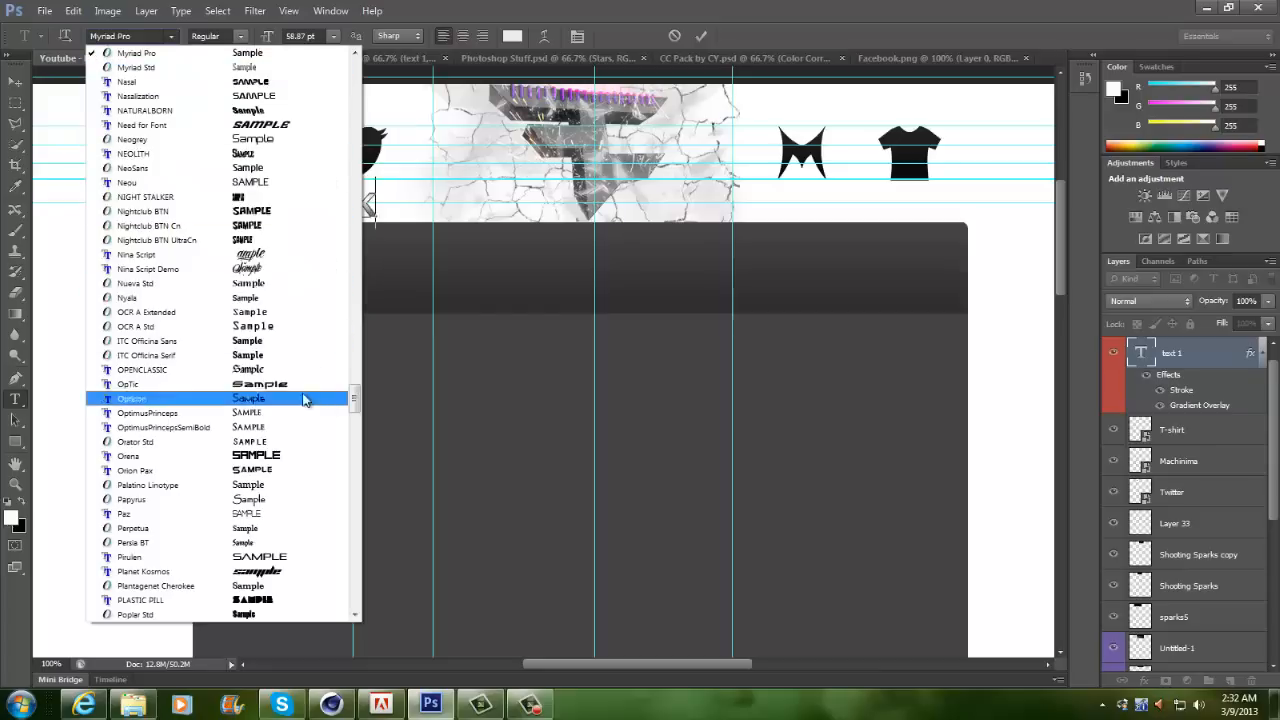
left_click(124, 512)
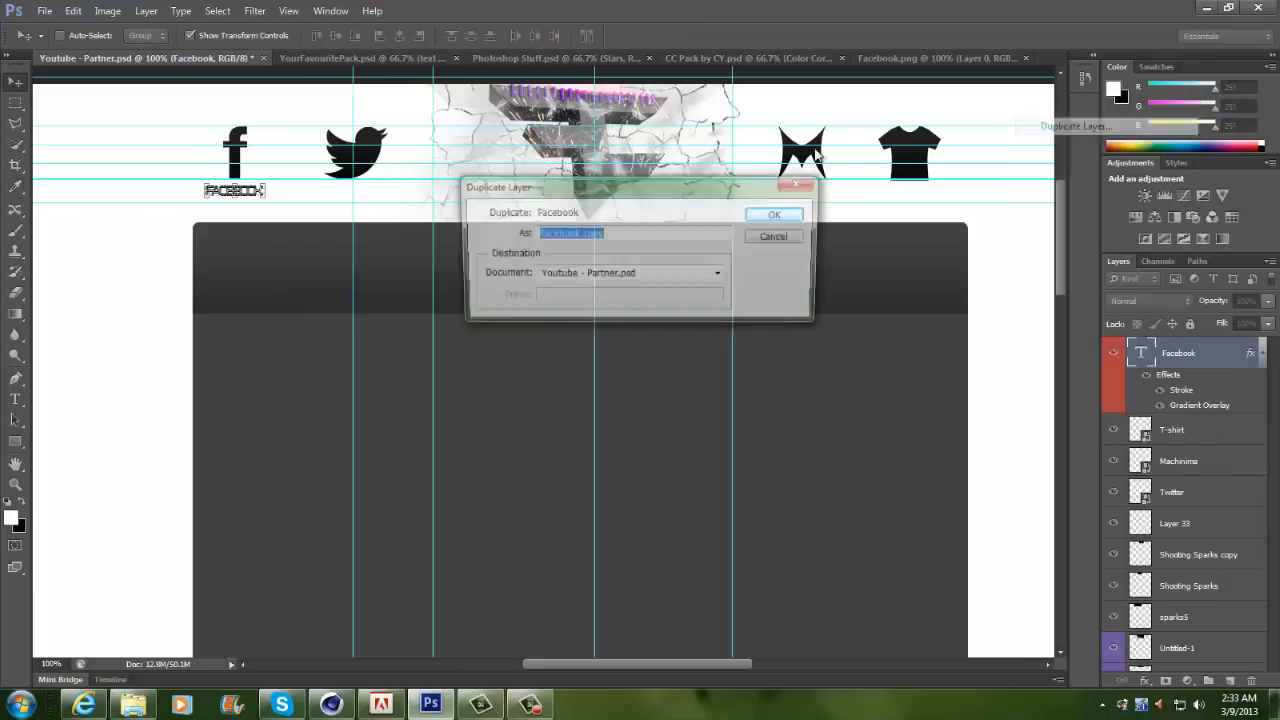
- Duplicate the label for FACEBOOK and TWITTER and retype the third as MACHINIMA
left_click(772, 214)
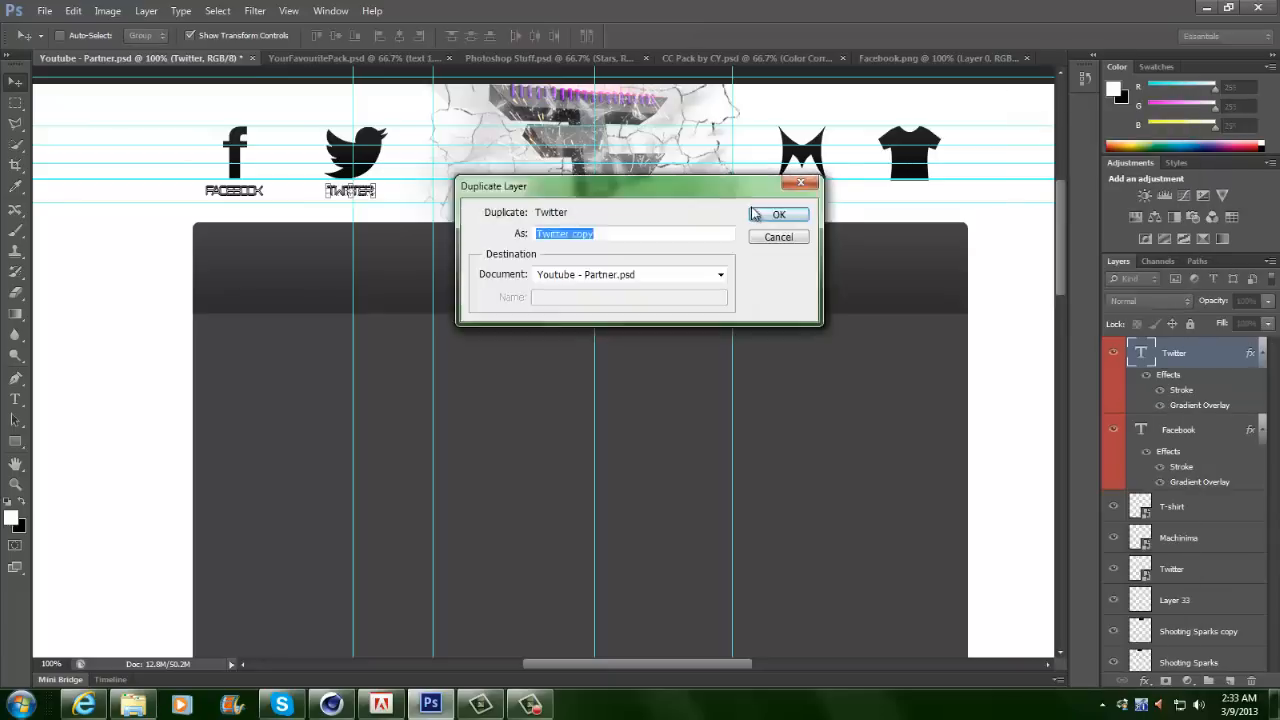
left_click(780, 214)
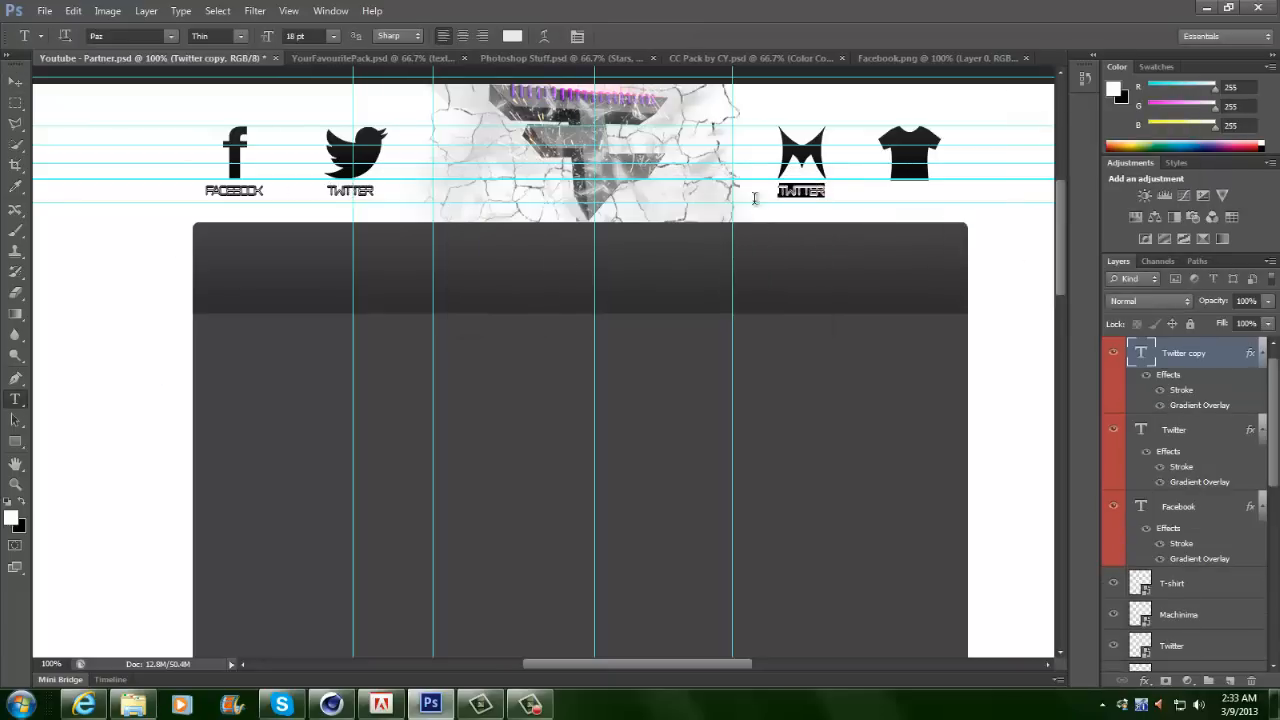
type("MACHINIMA")
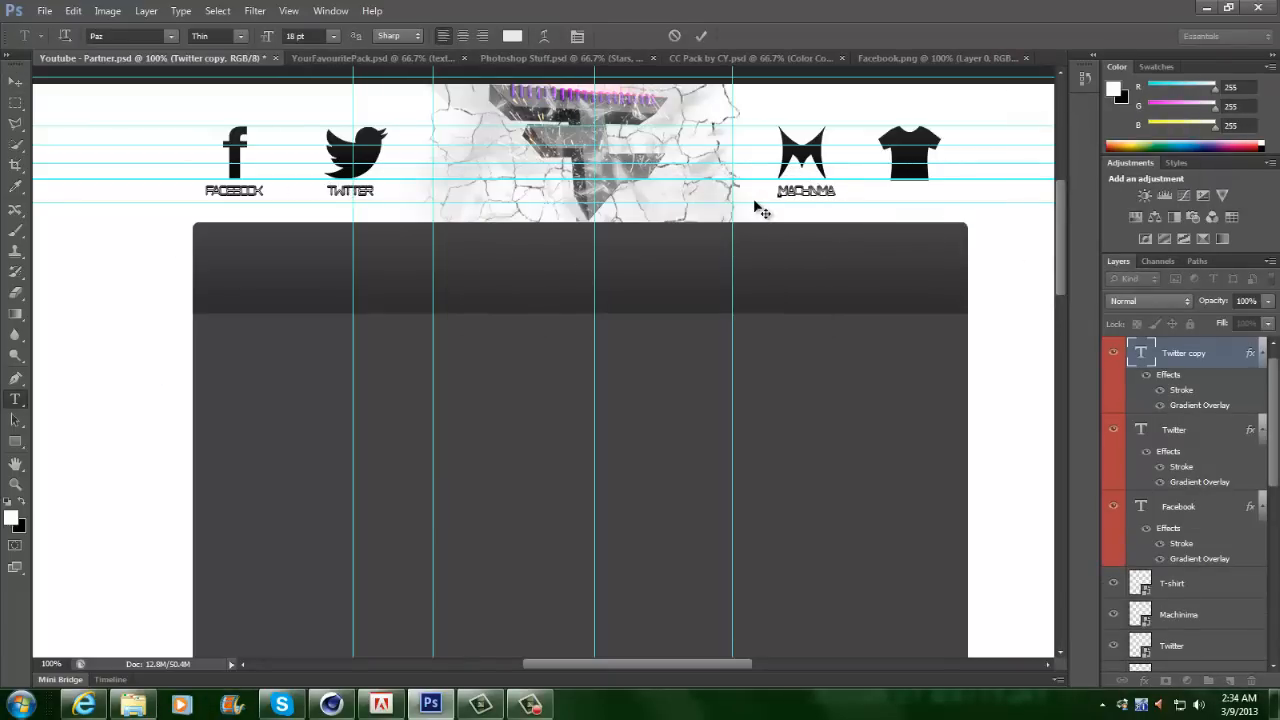